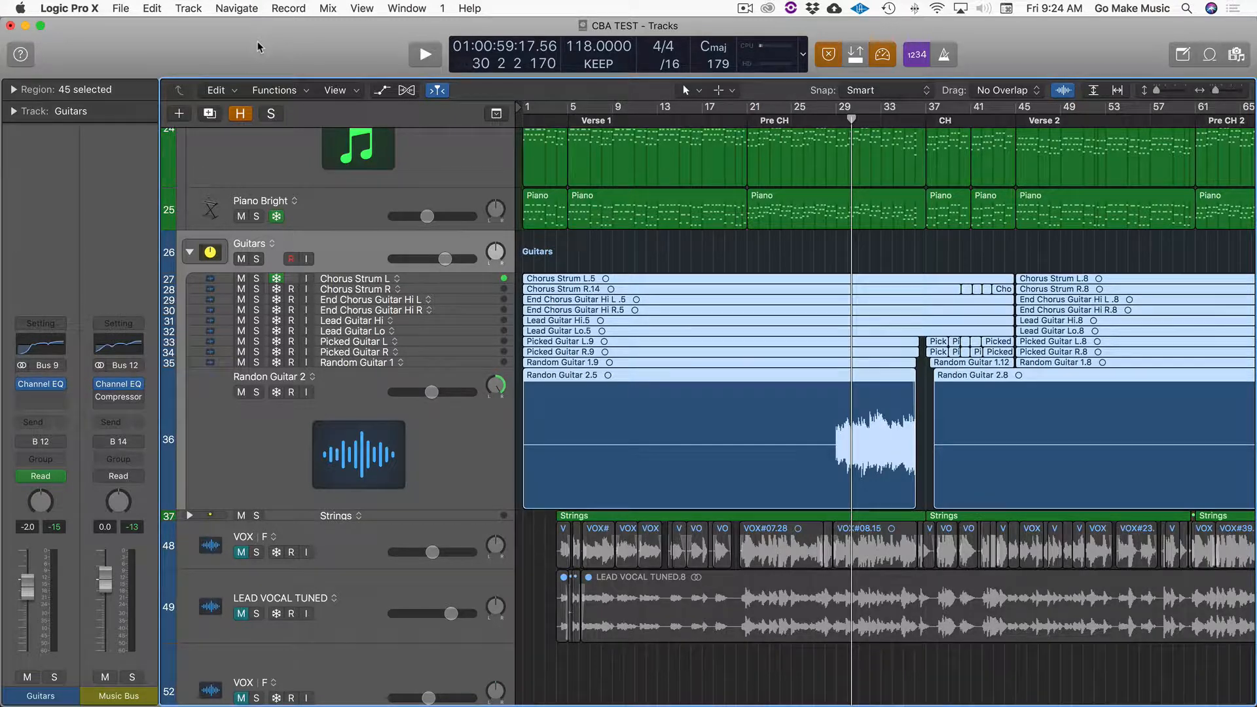
{"action": "mouse_move", "coordinate": [739, 58]}
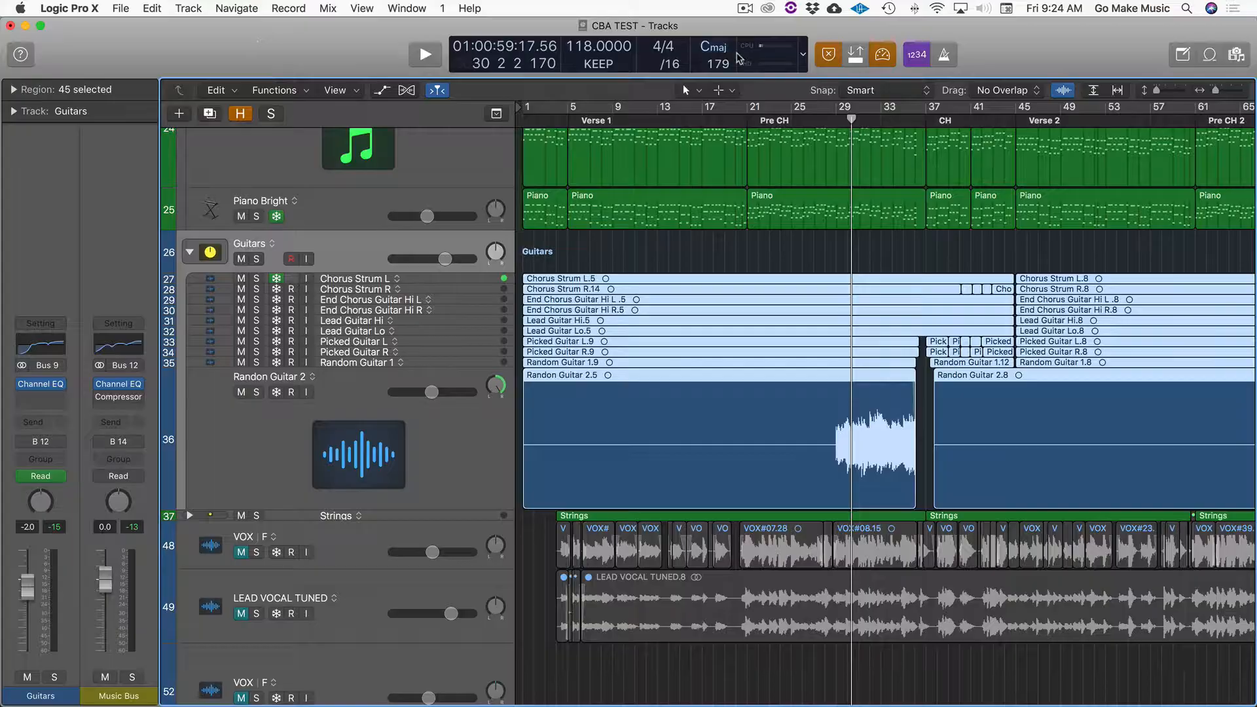
Step: Review the control bar customization options and close them without changes
{"action": "left_click", "coordinate": [770, 45]}
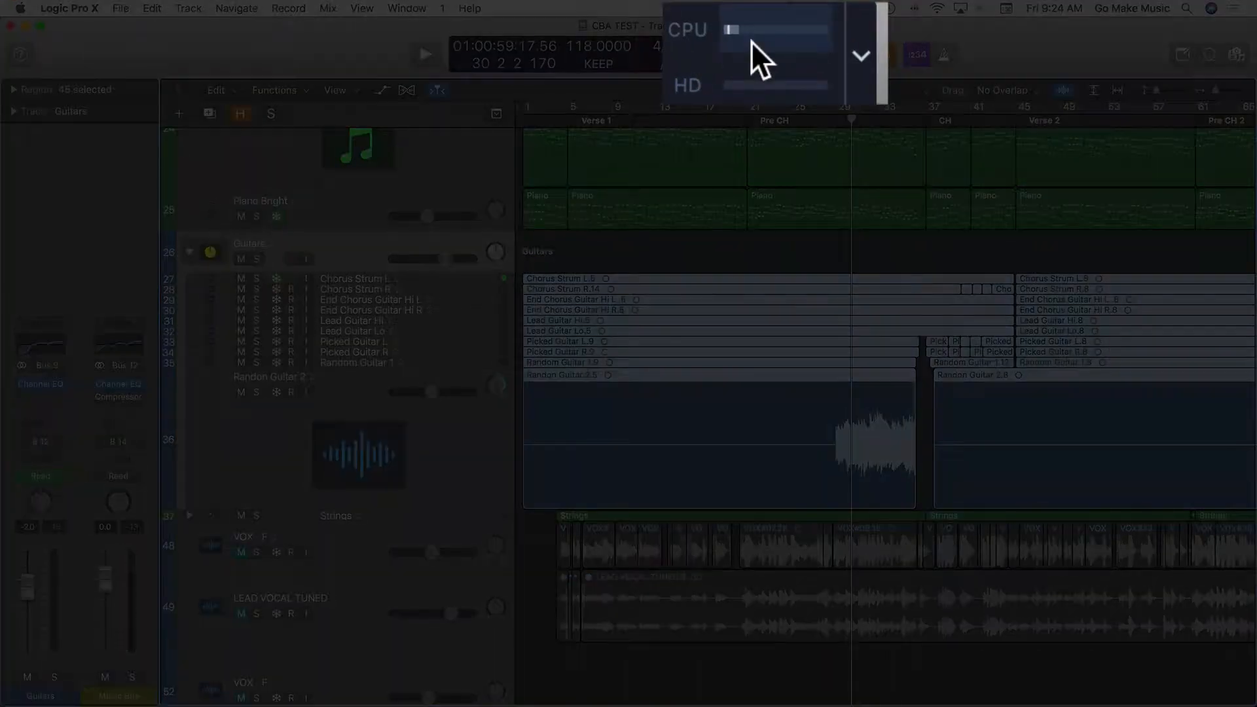
{"action": "left_click", "coordinate": [768, 54]}
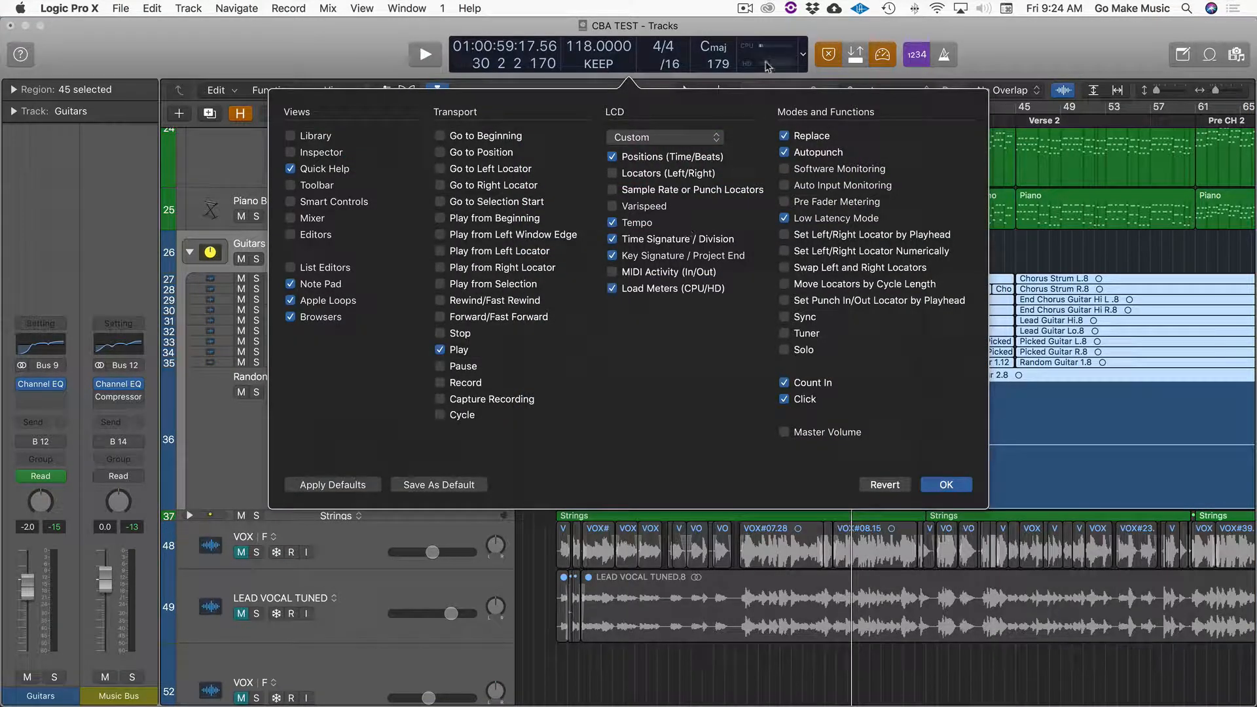
{"action": "left_click", "coordinate": [945, 485]}
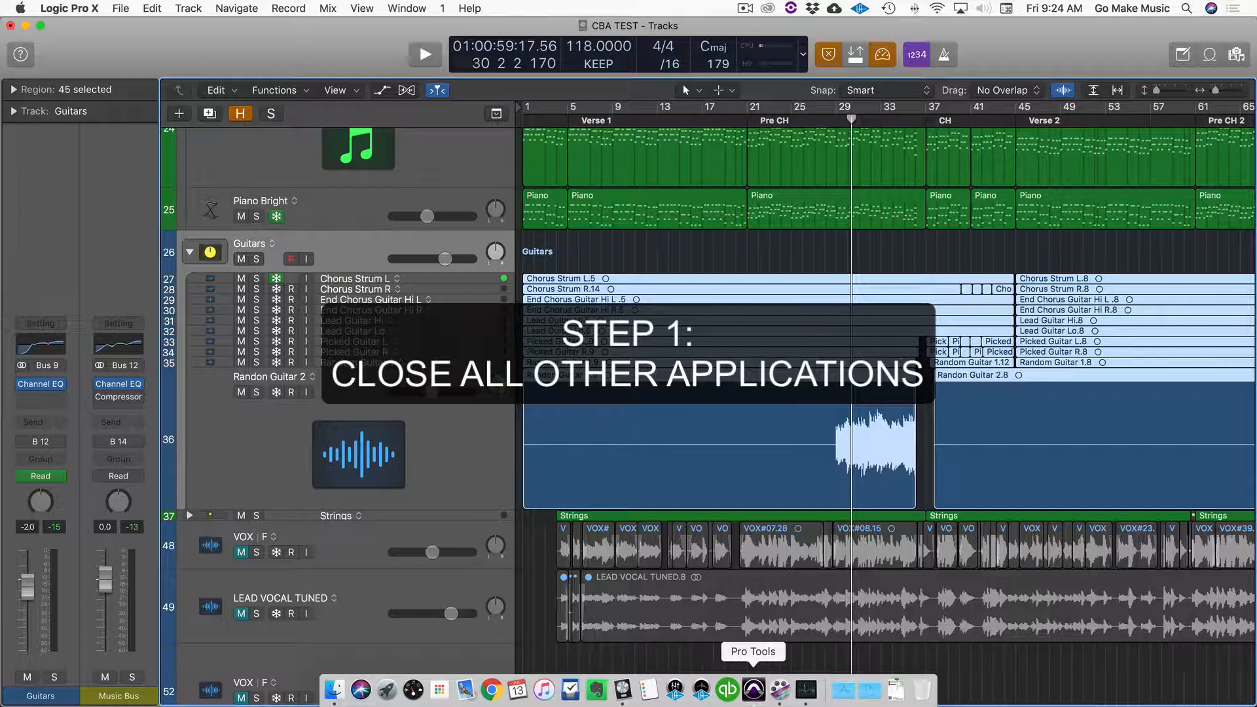
{"action": "mouse_move", "coordinate": [491, 689]}
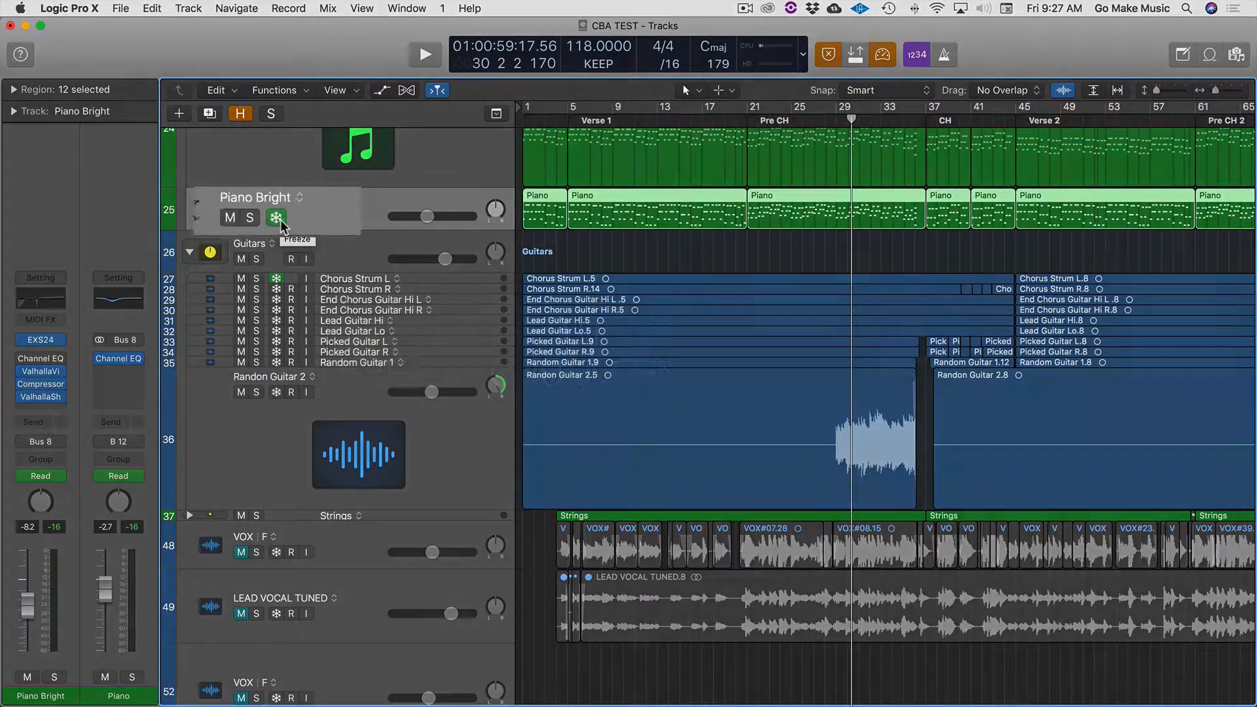
Step: Check track header options and Piano Bright sends, revealing the click, crash, bass and piano tracks
{"action": "left_click", "coordinate": [276, 217]}
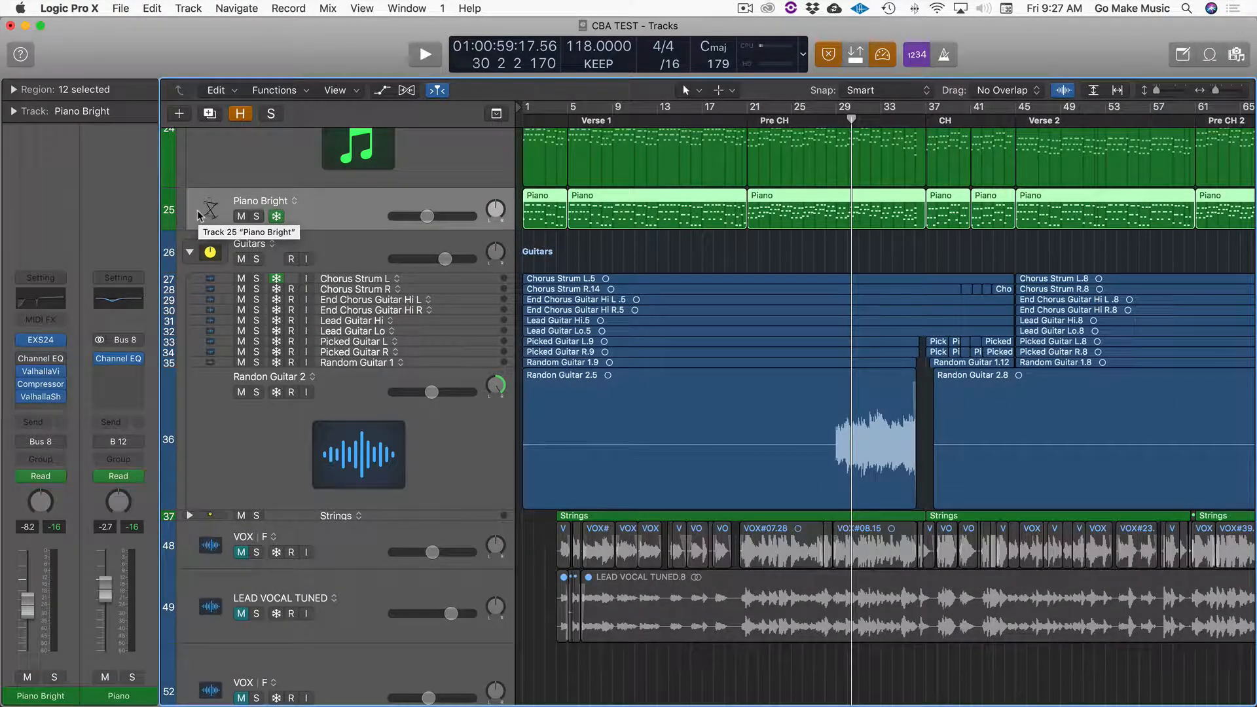
{"action": "right_click", "coordinate": [204, 204]}
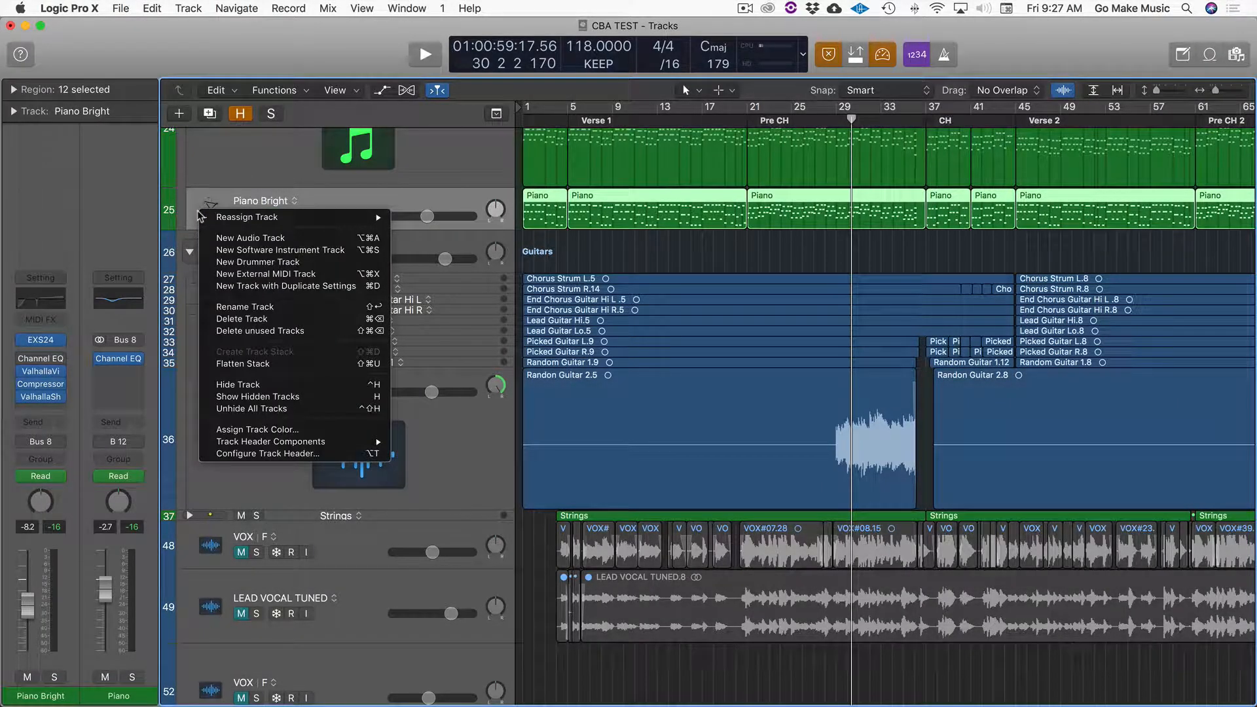
{"action": "mouse_move", "coordinate": [271, 440]}
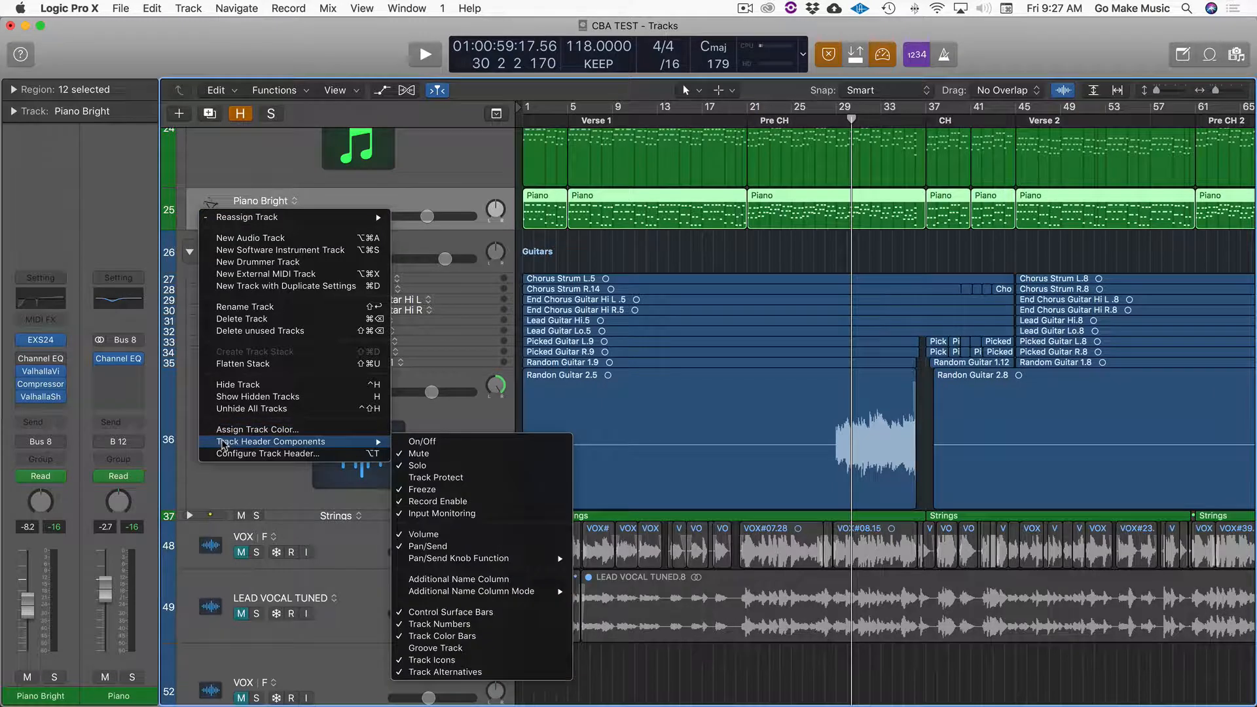
{"action": "mouse_move", "coordinate": [517, 495]}
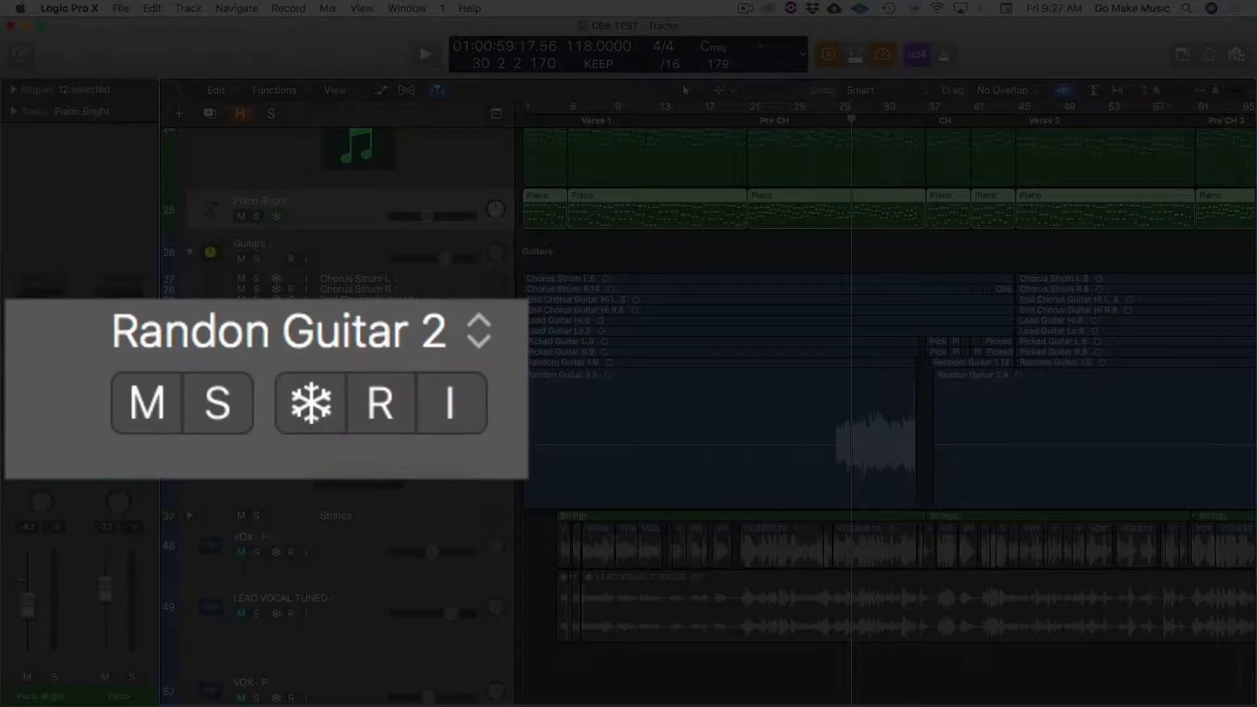
{"action": "left_click", "coordinate": [284, 394]}
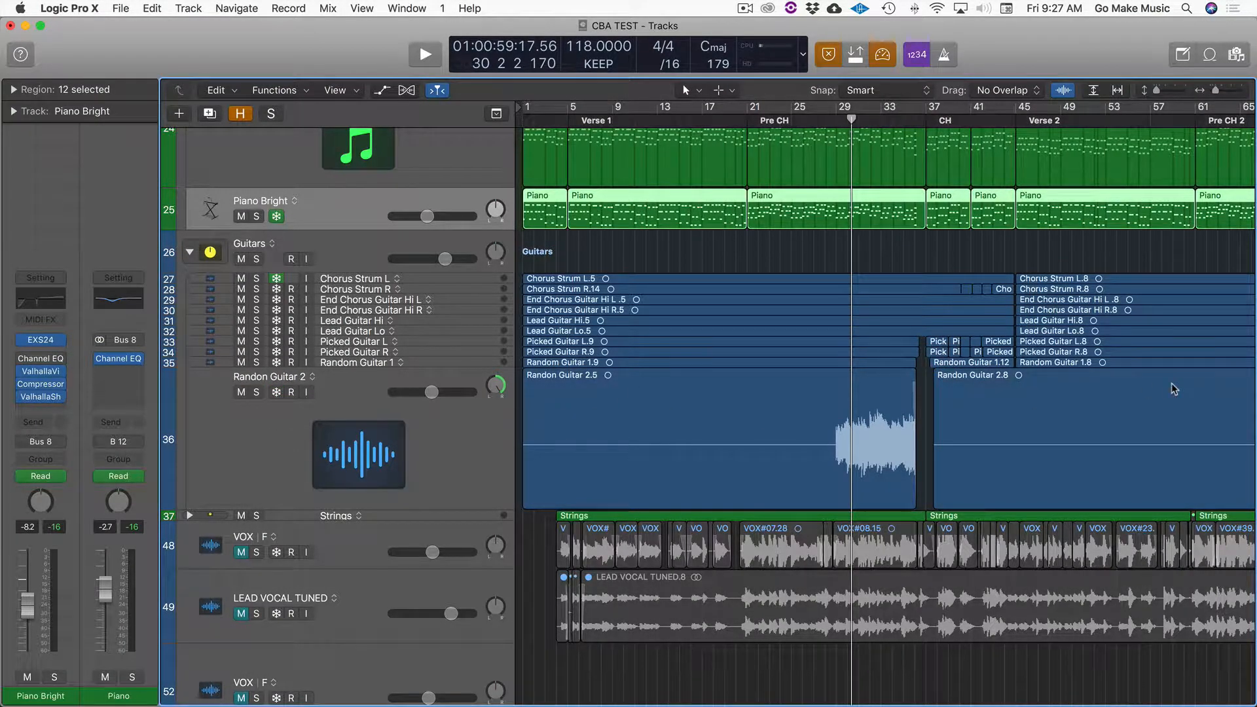
{"action": "mouse_move", "coordinate": [346, 210]}
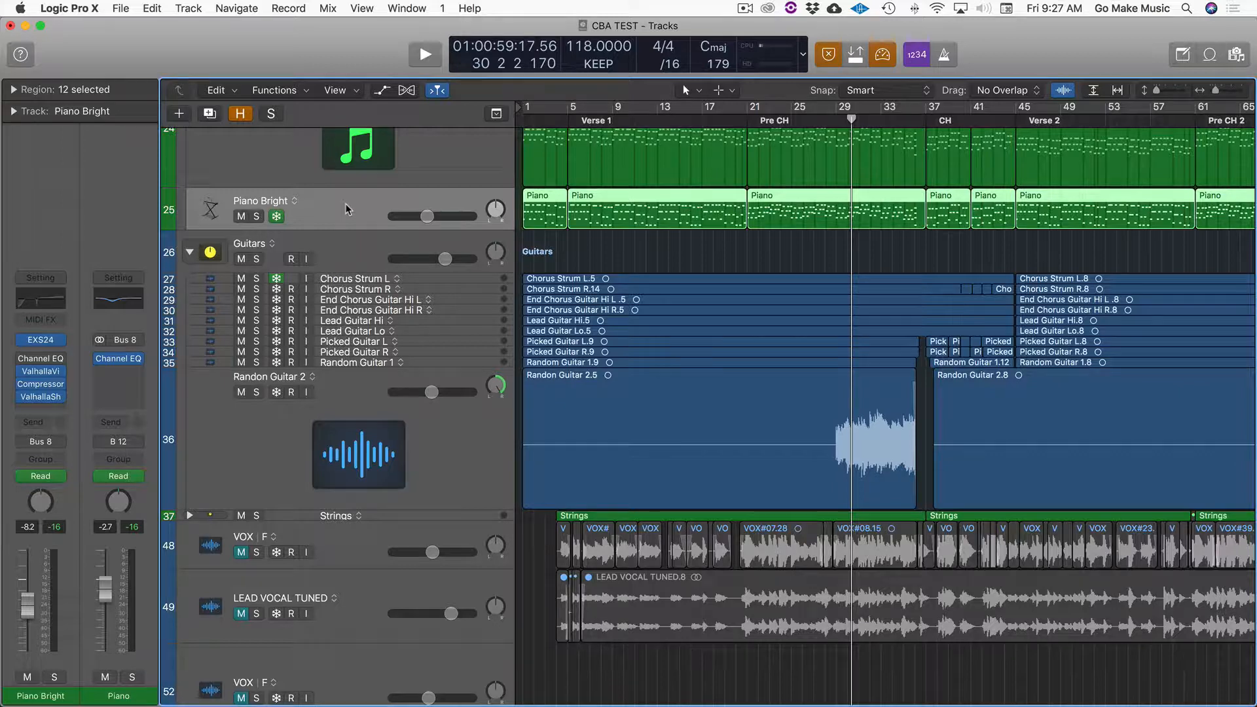
{"action": "mouse_move", "coordinate": [329, 210]}
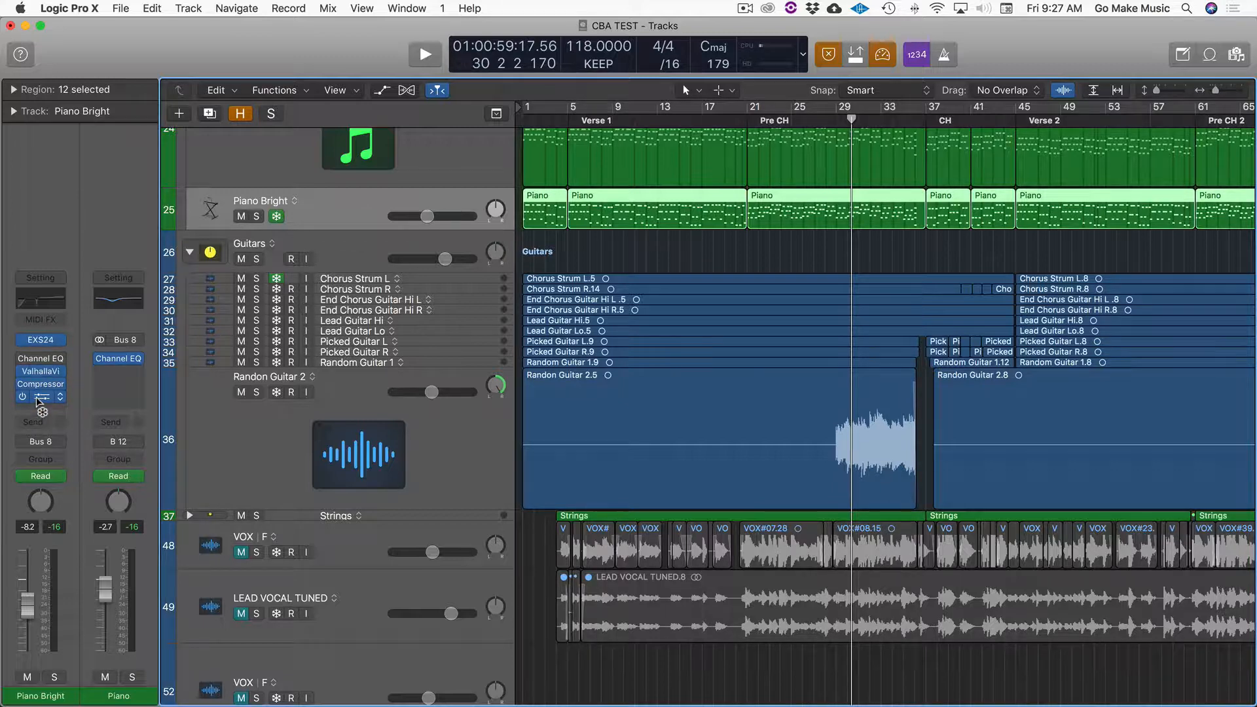
{"action": "mouse_move", "coordinate": [40, 385]}
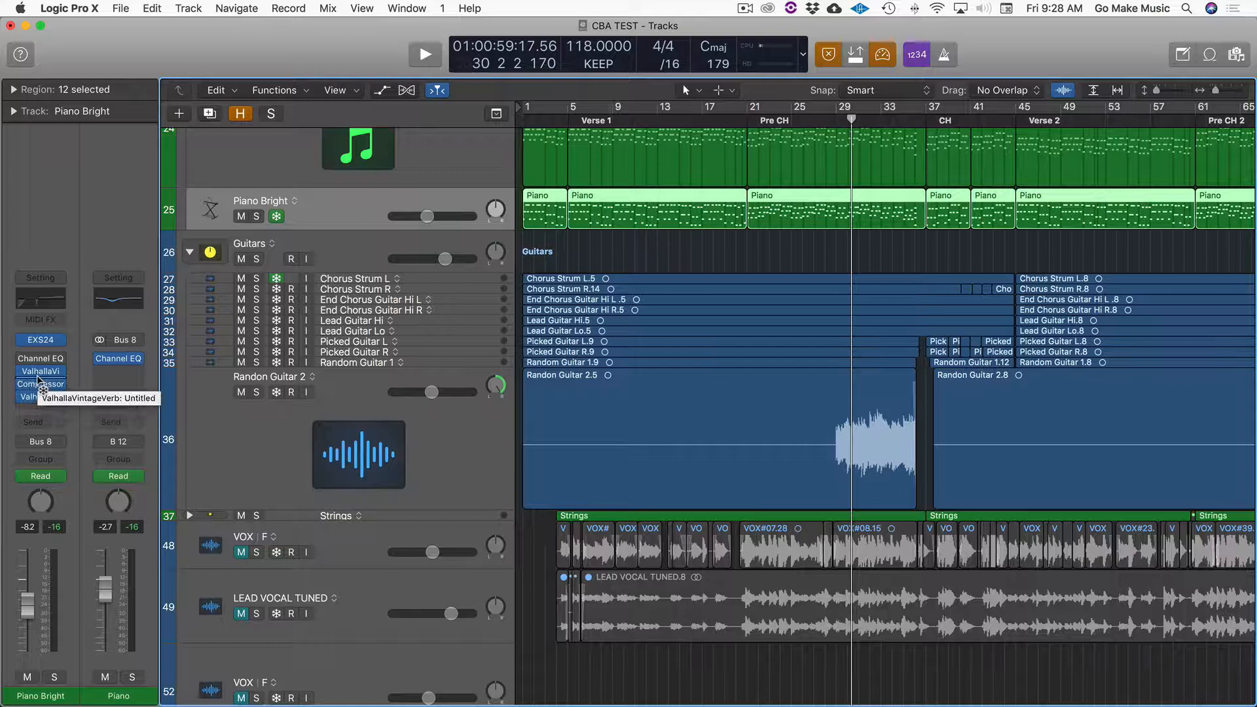
{"action": "mouse_move", "coordinate": [40, 384]}
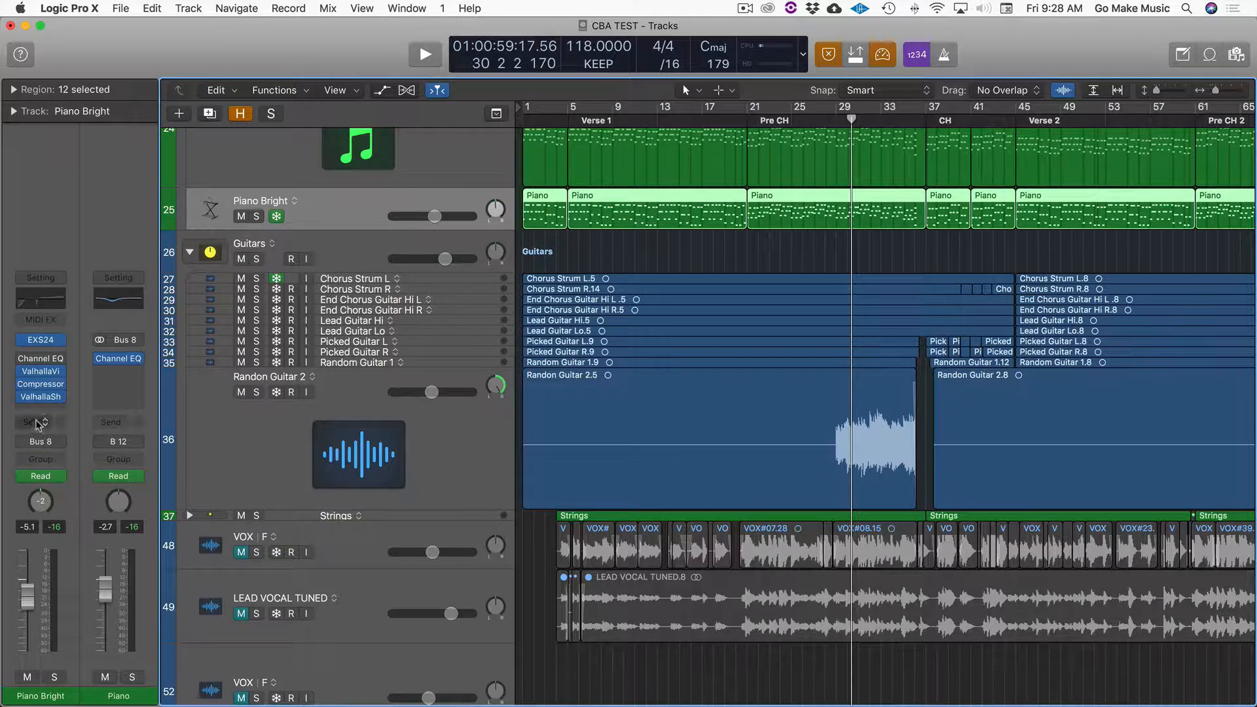
{"action": "left_click", "coordinate": [39, 422]}
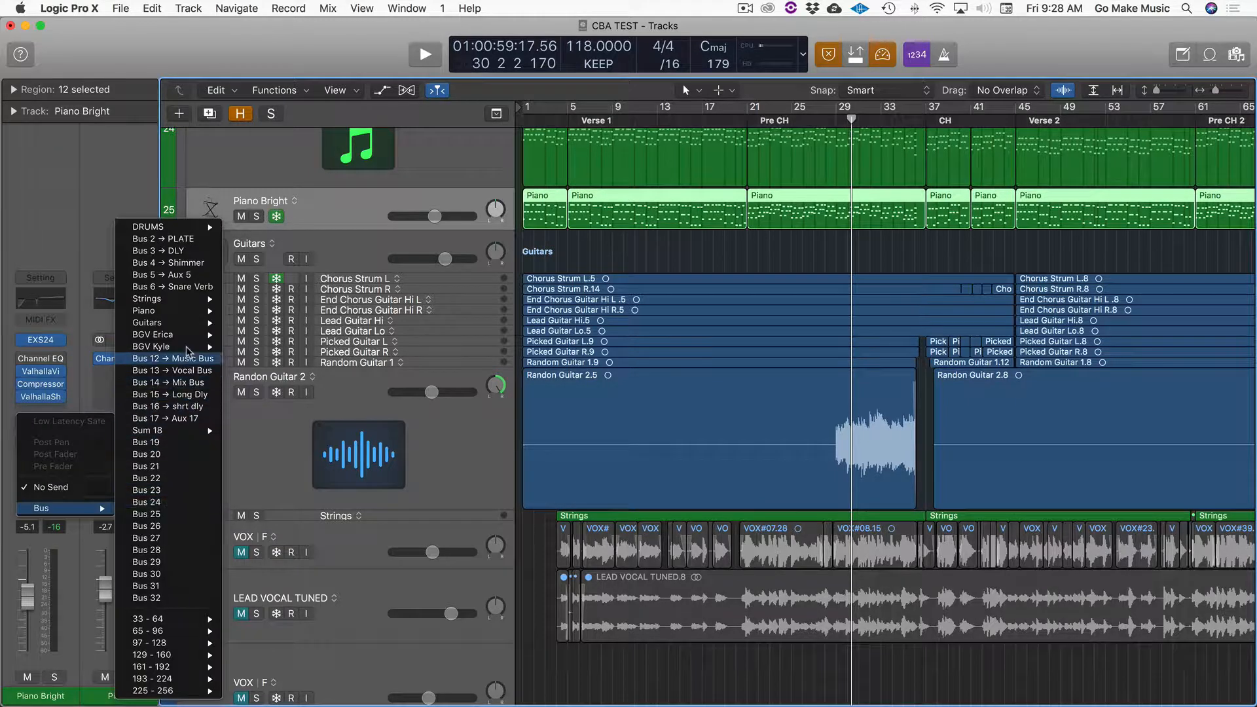
{"action": "mouse_move", "coordinate": [169, 286]}
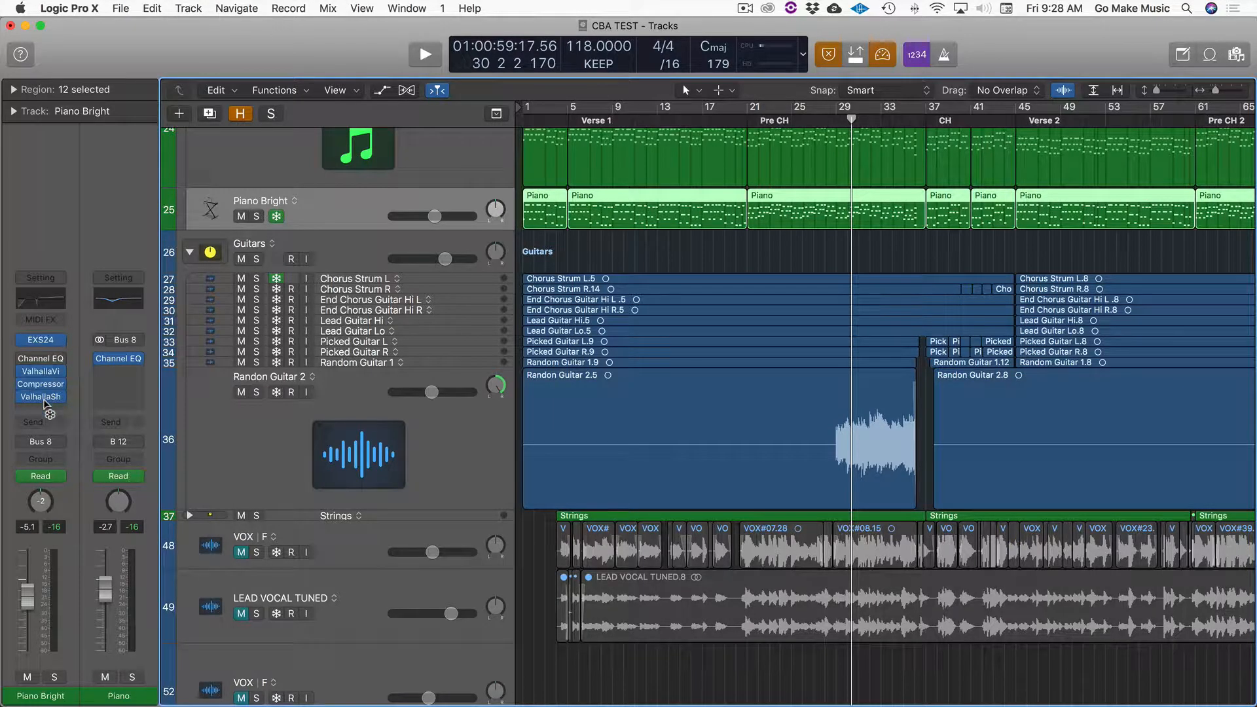
{"action": "mouse_move", "coordinate": [164, 384]}
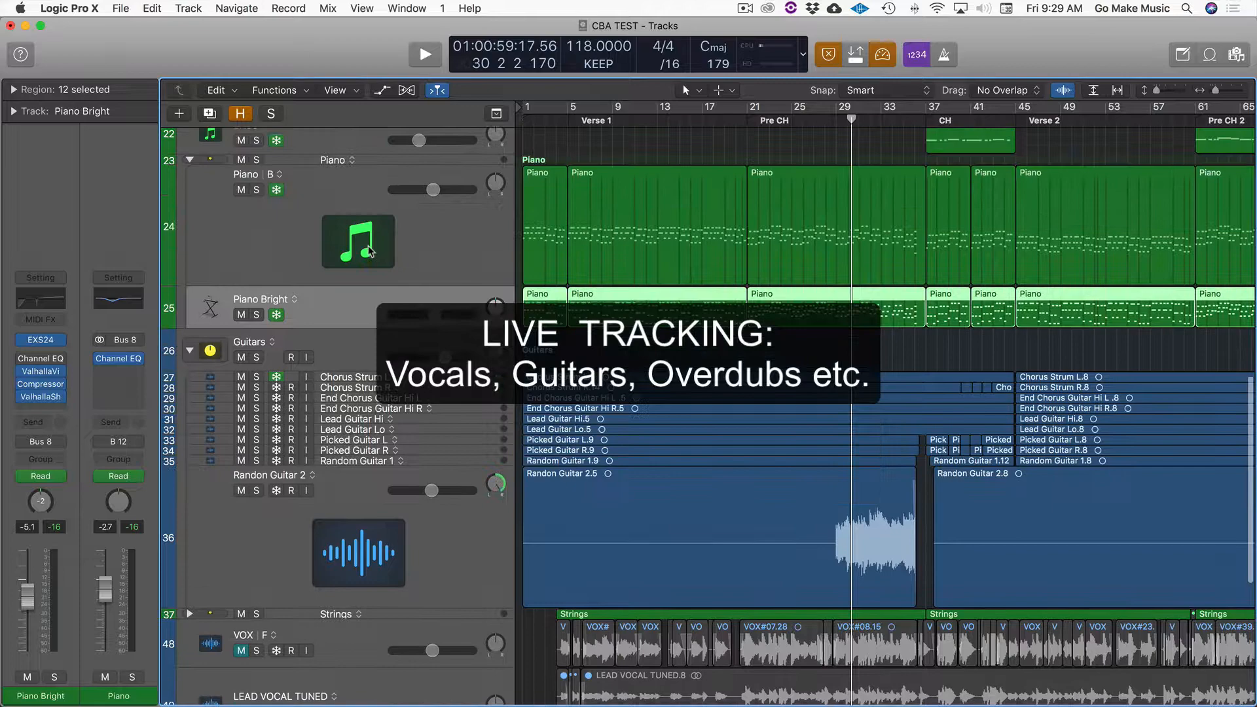
{"action": "scroll", "scroll_direction": "down", "scroll_amount": 3}
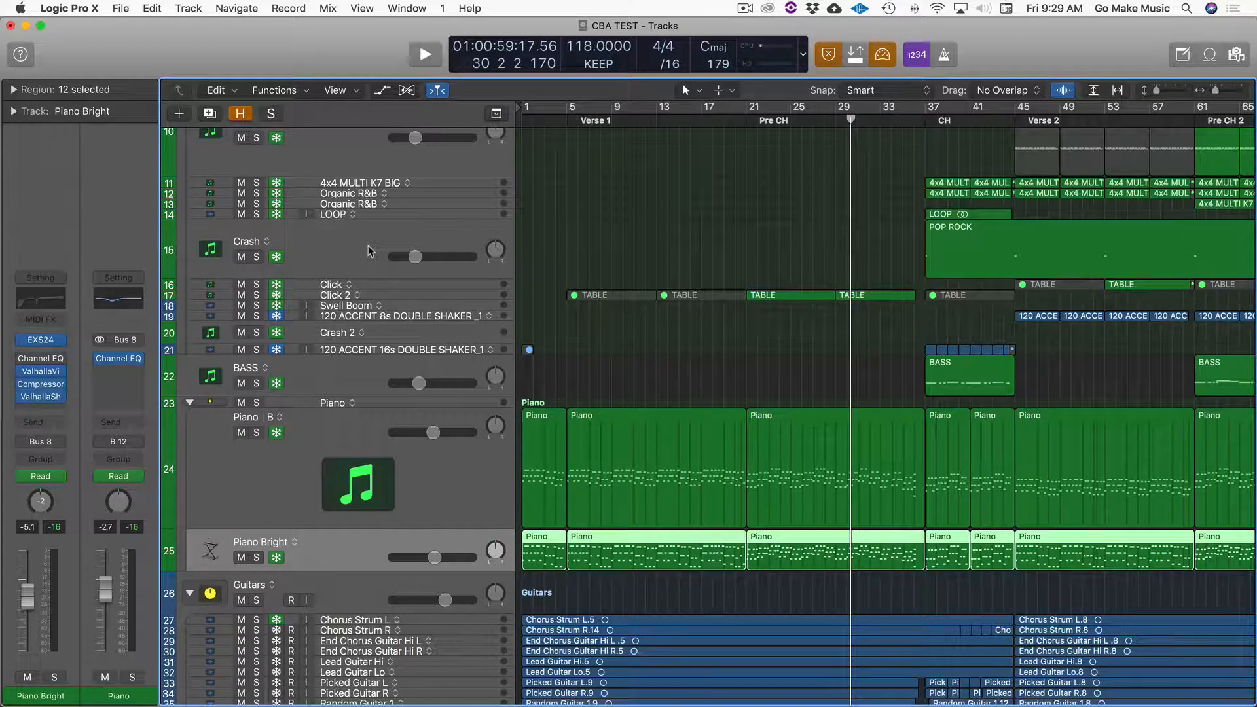
{"action": "mouse_move", "coordinate": [336, 313]}
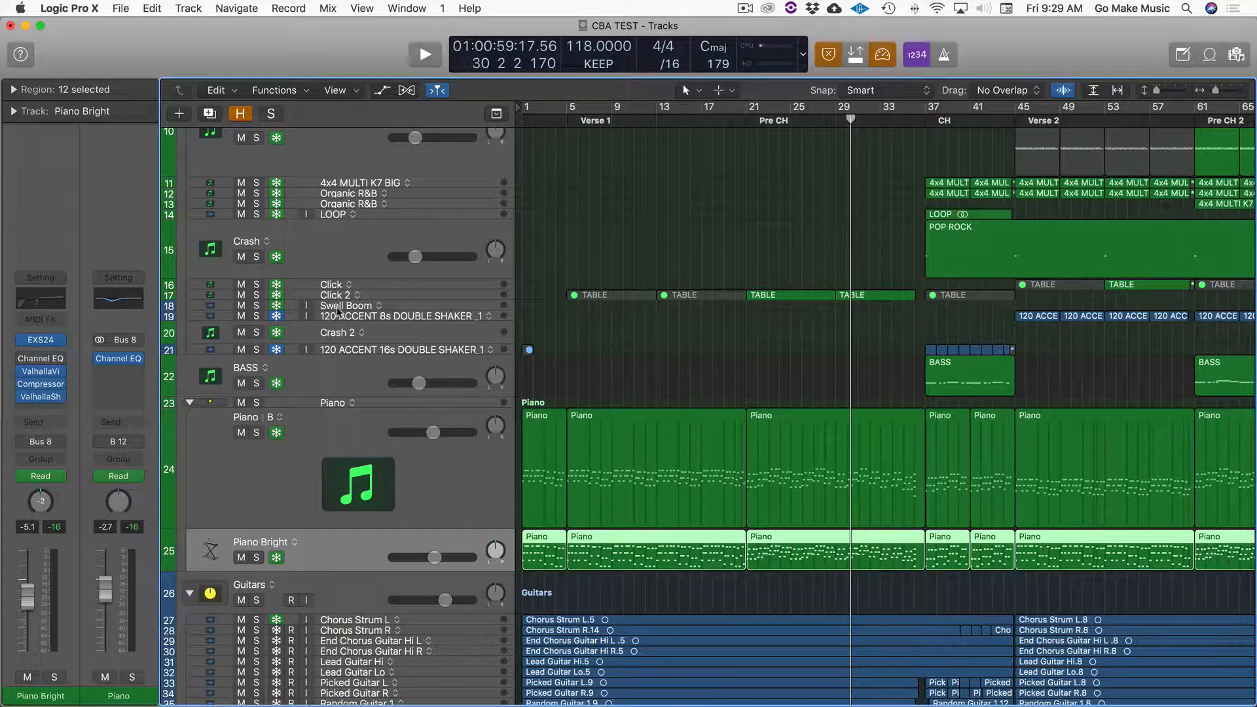
{"action": "mouse_move", "coordinate": [124, 44]}
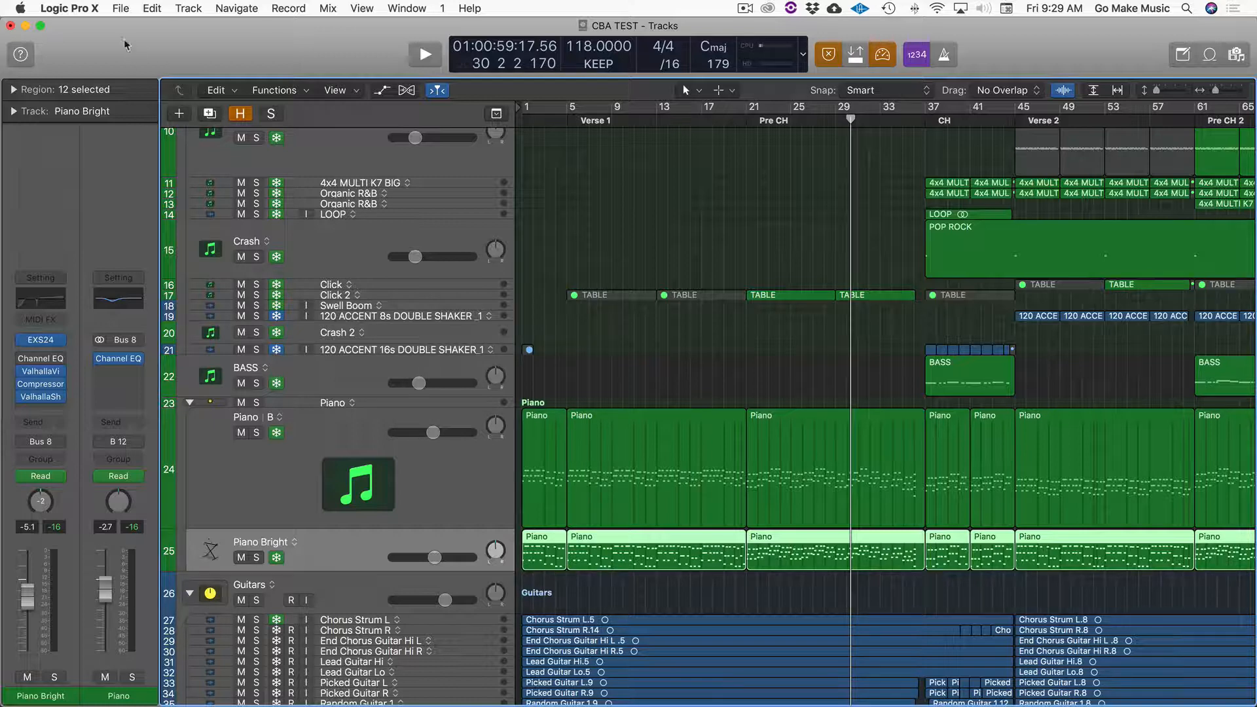
{"action": "left_click", "coordinate": [68, 8]}
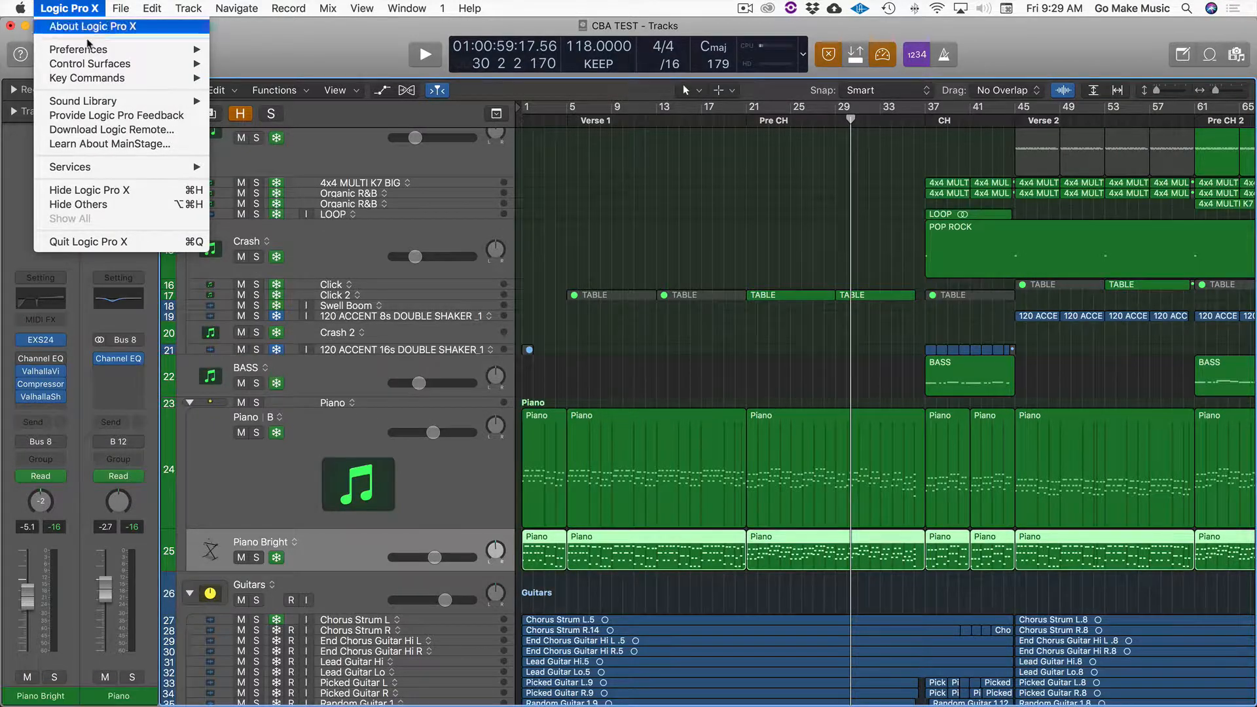
{"action": "left_click", "coordinate": [79, 49]}
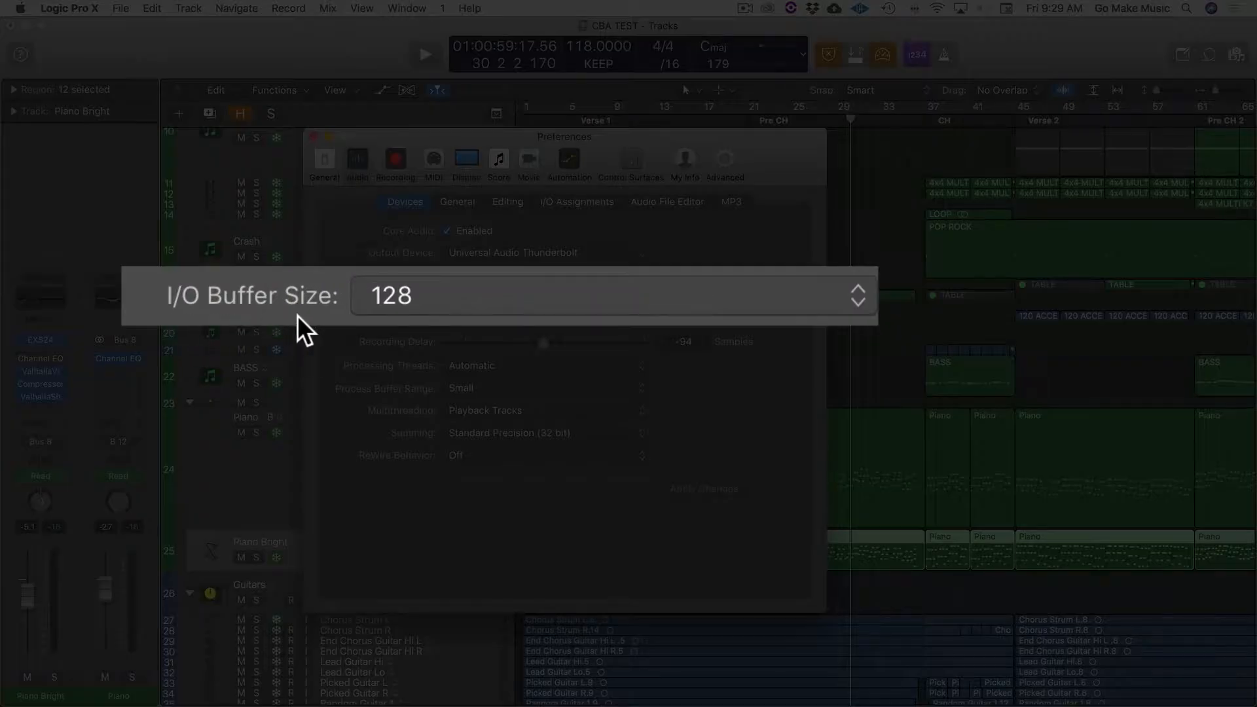
{"action": "mouse_move", "coordinate": [449, 313]}
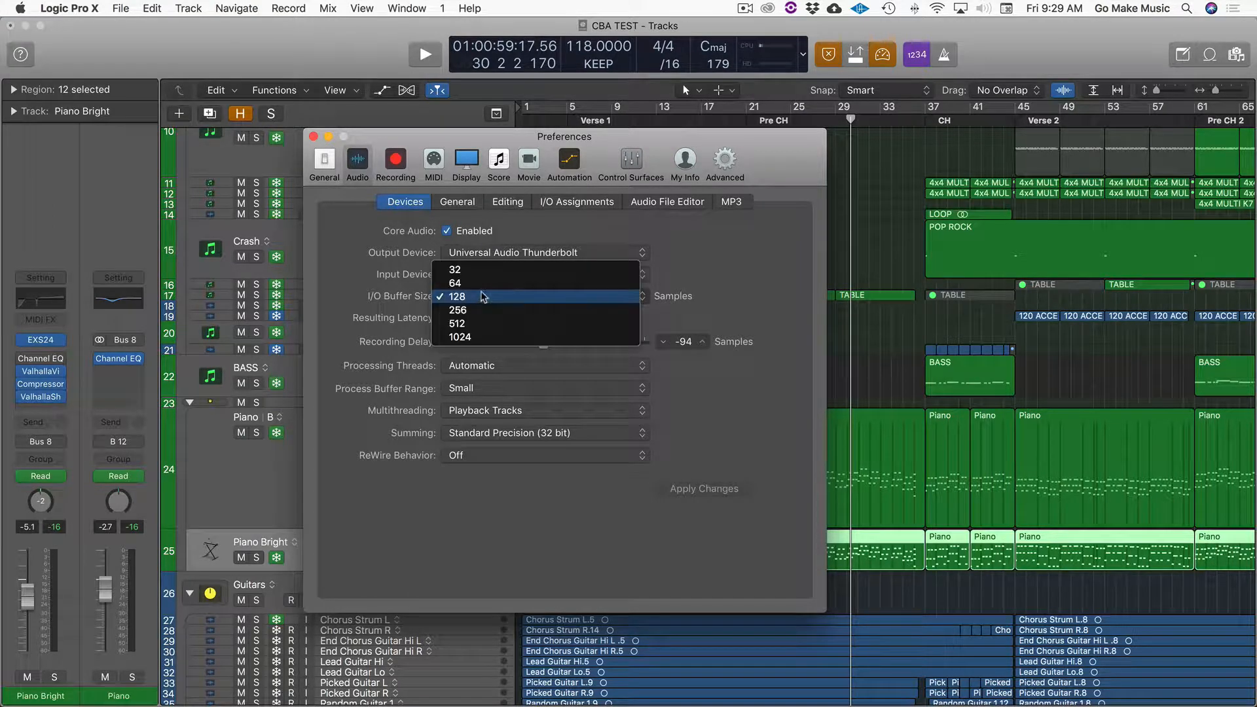
{"action": "mouse_move", "coordinate": [455, 270]}
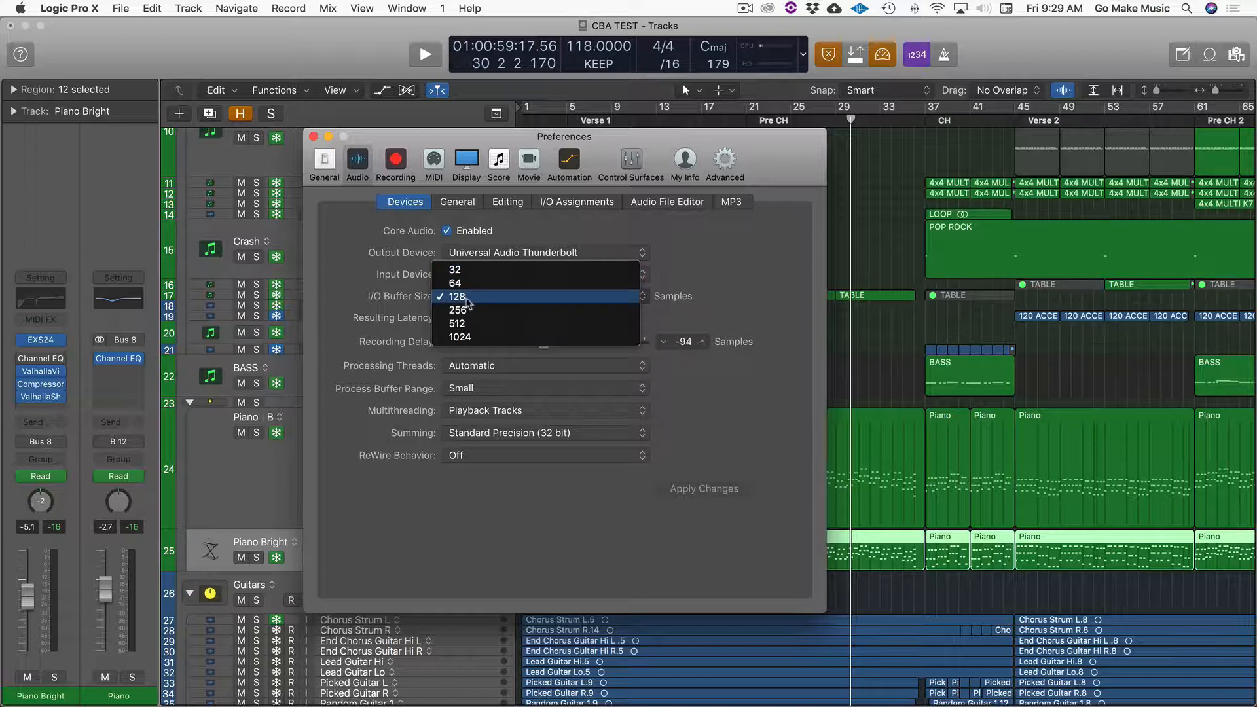
{"action": "left_click", "coordinate": [457, 297]}
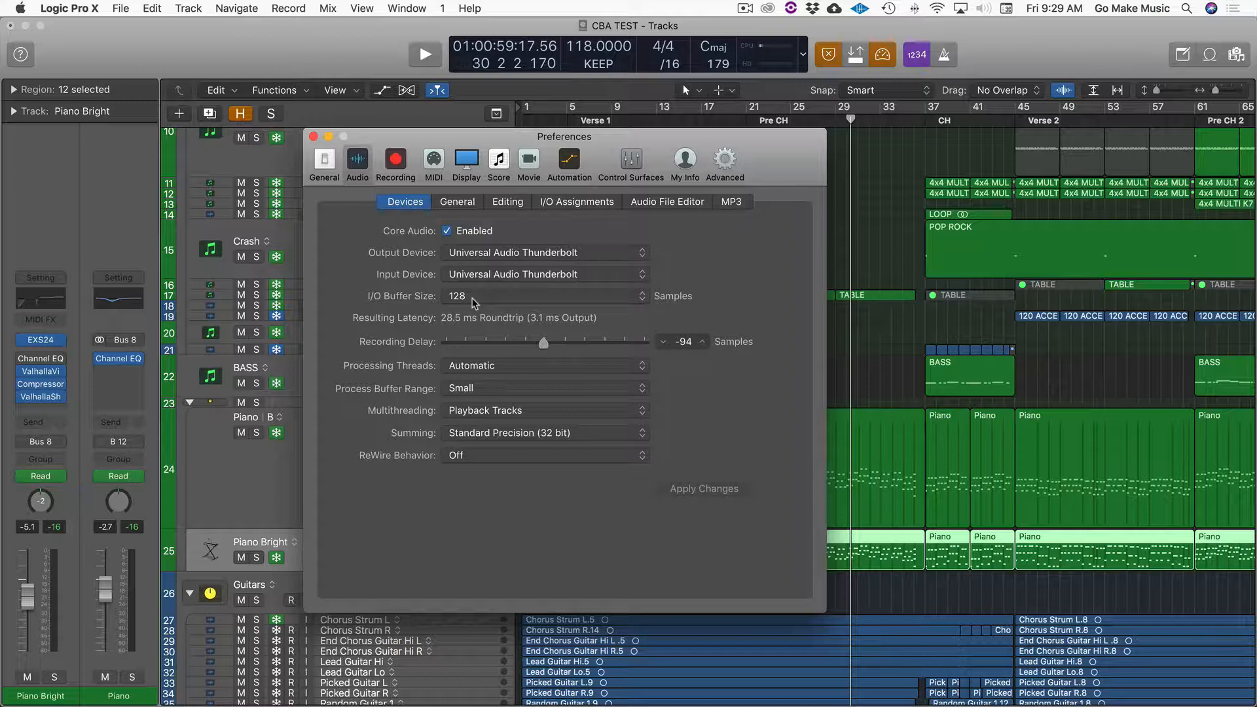
{"action": "left_click", "coordinate": [545, 388]}
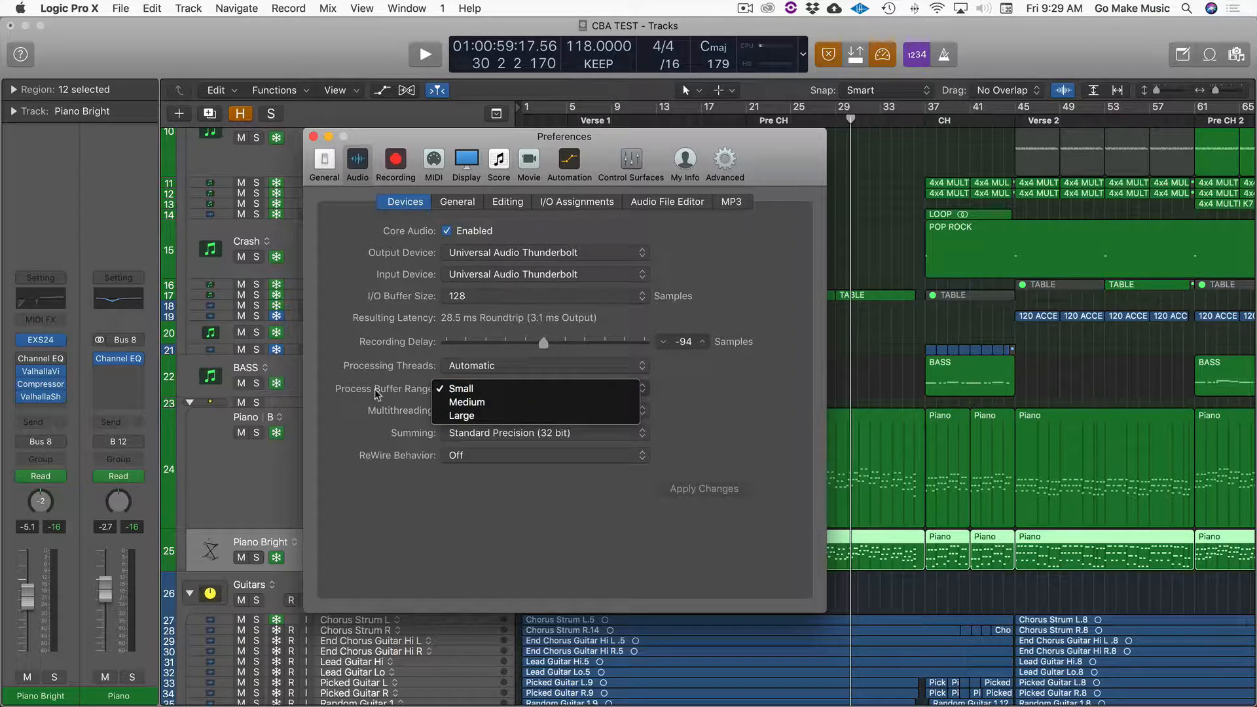
{"action": "left_click", "coordinate": [460, 389]}
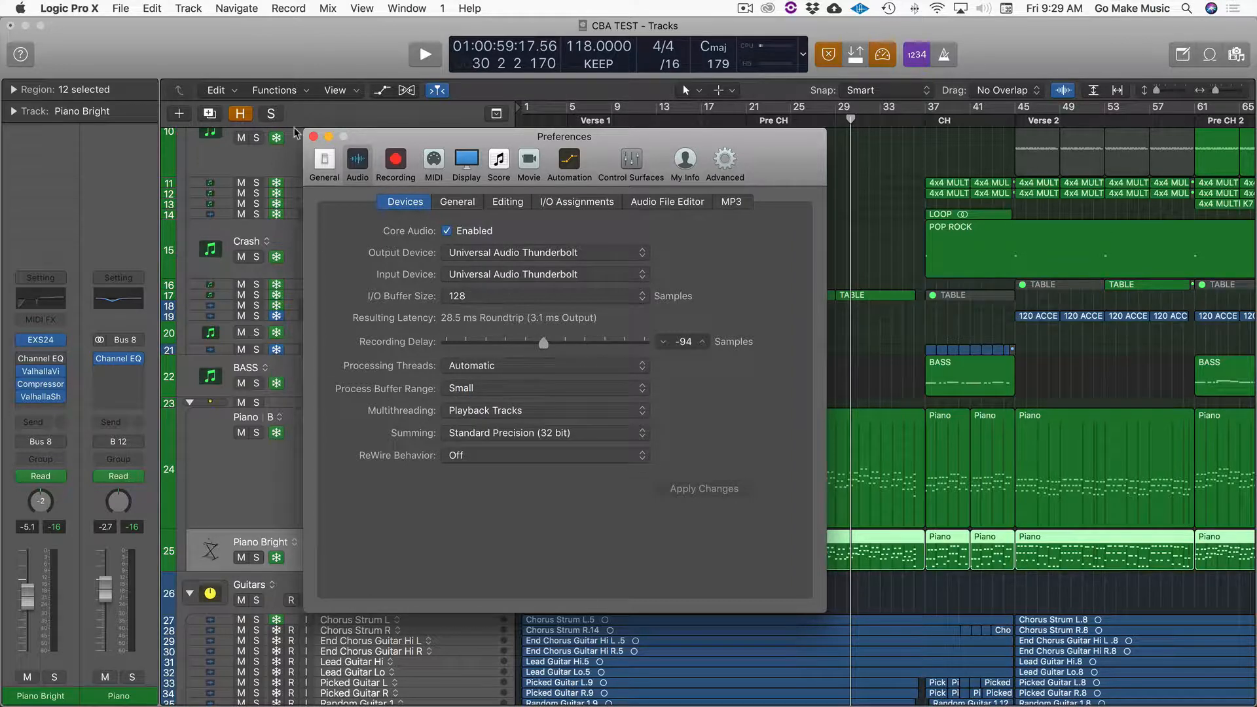
{"action": "left_click", "coordinate": [314, 136]}
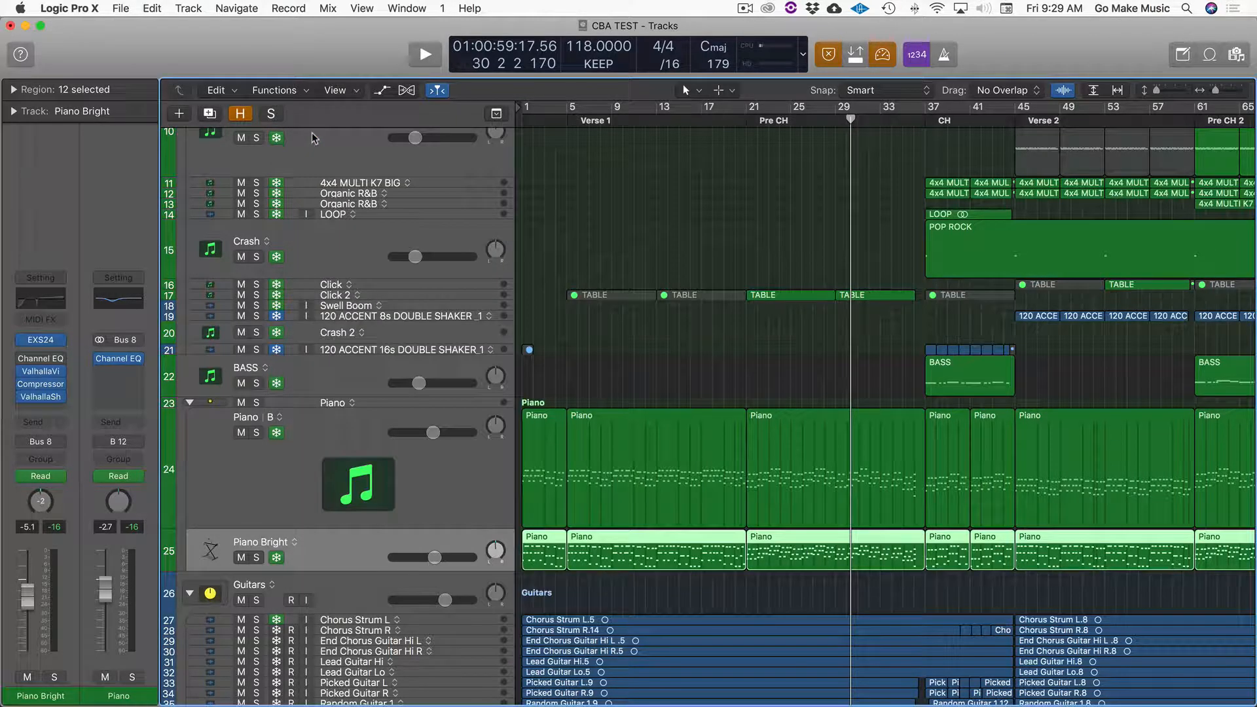
{"action": "mouse_move", "coordinate": [313, 138]}
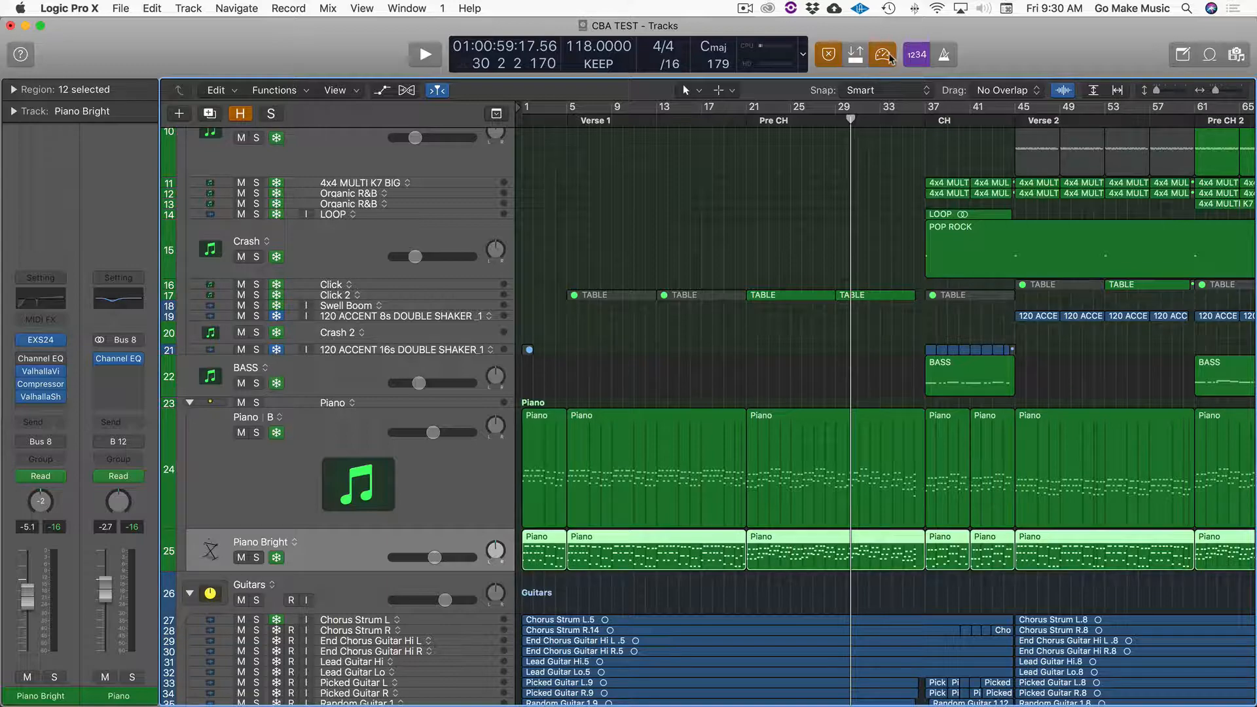
Step: Toggle Low Latency Mode and confirm the control bar still includes its button
{"action": "left_click", "coordinate": [885, 54]}
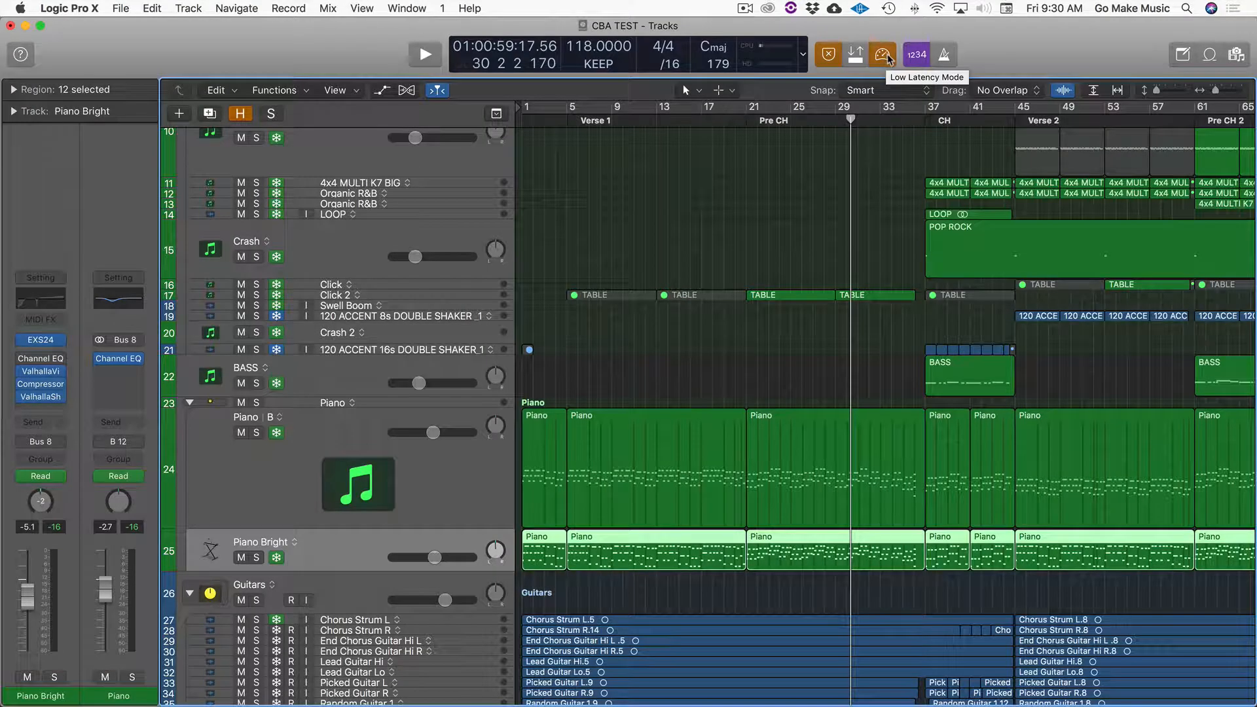
{"action": "mouse_move", "coordinate": [1028, 50]}
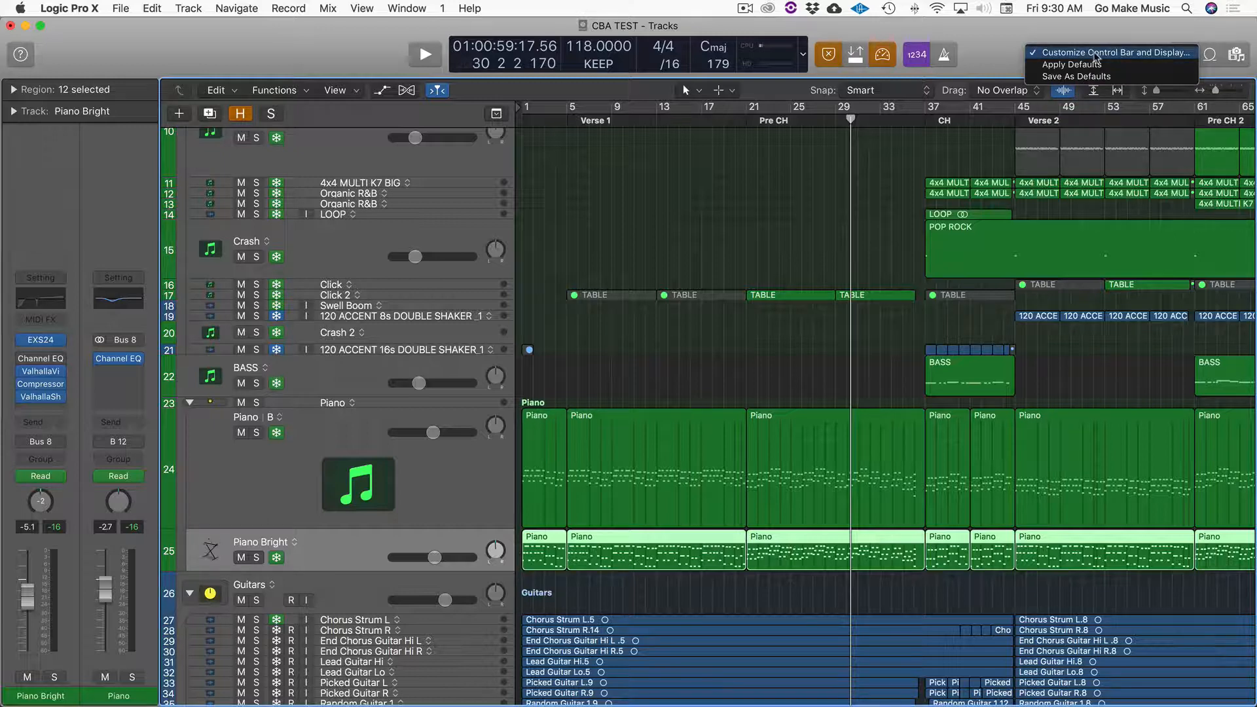
{"action": "left_click", "coordinate": [1111, 53]}
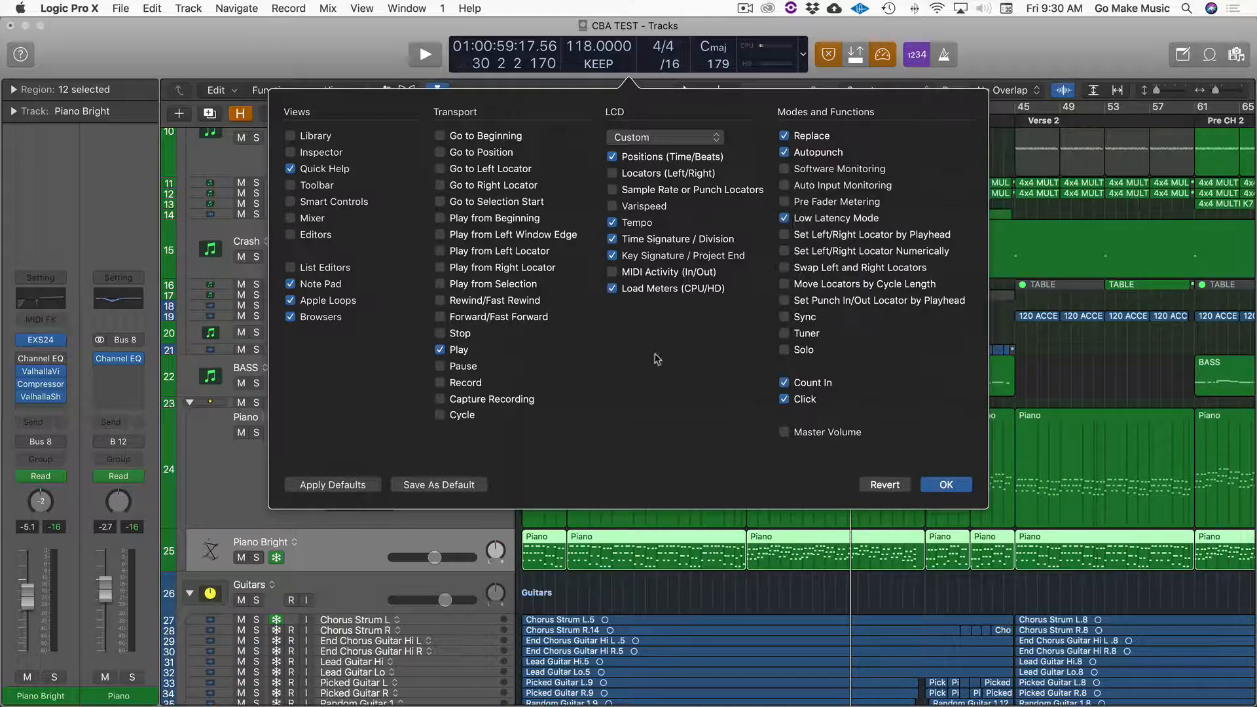
{"action": "left_click", "coordinate": [944, 485]}
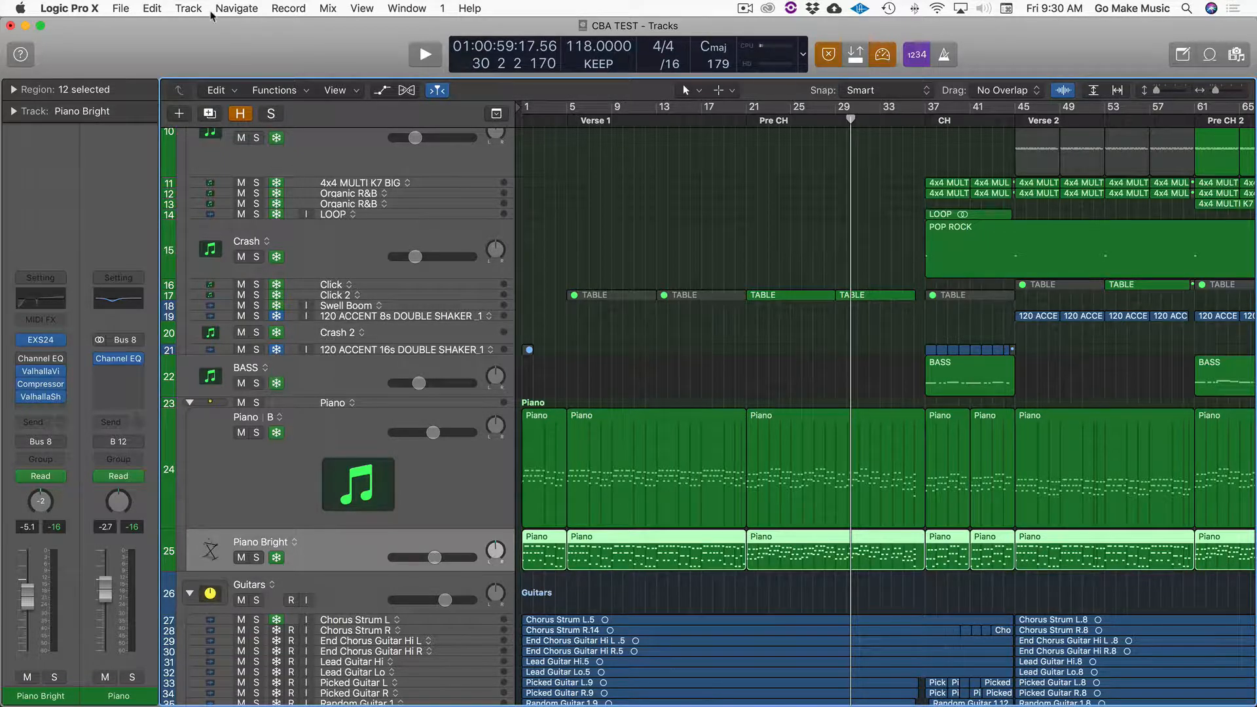
{"action": "left_click", "coordinate": [69, 8]}
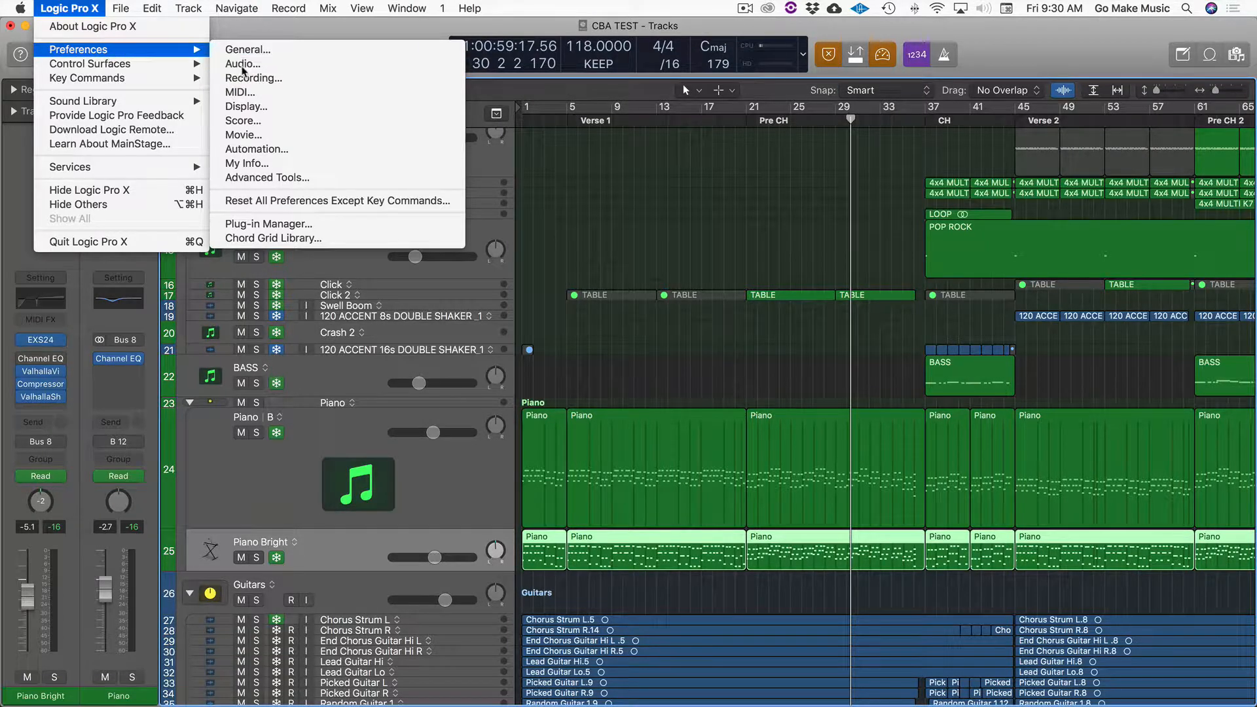
{"action": "left_click", "coordinate": [243, 64]}
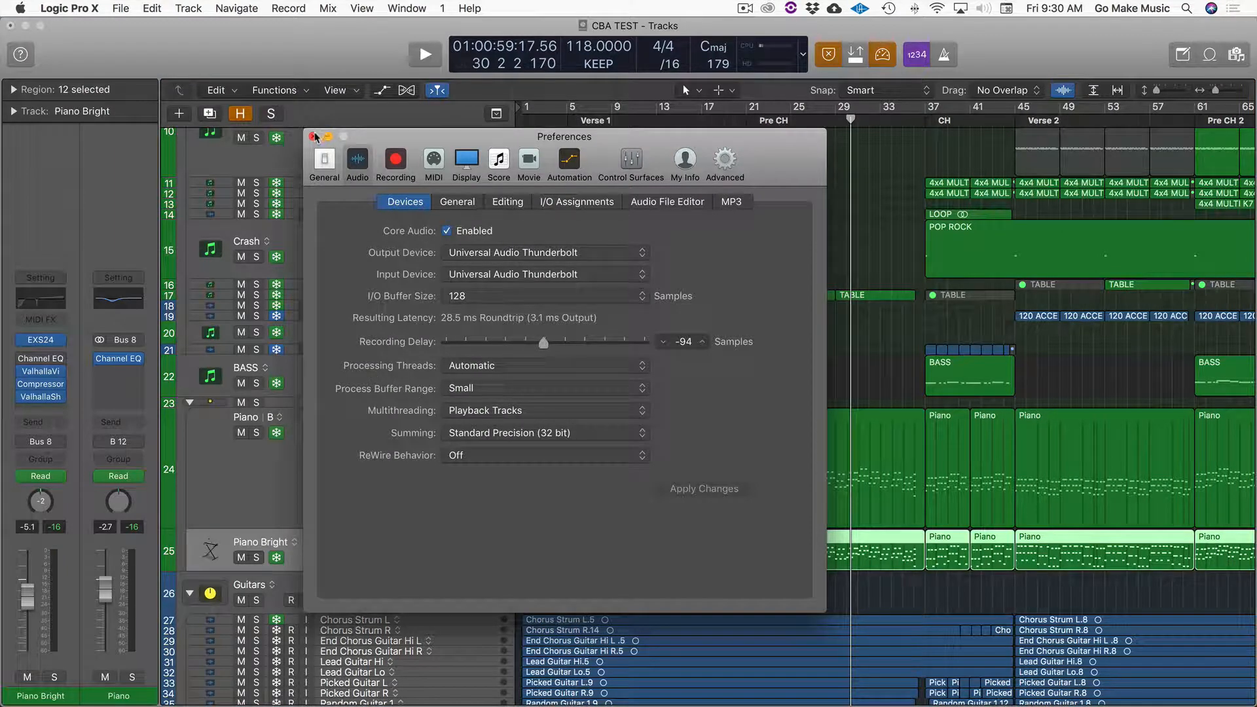
{"action": "left_click", "coordinate": [314, 136]}
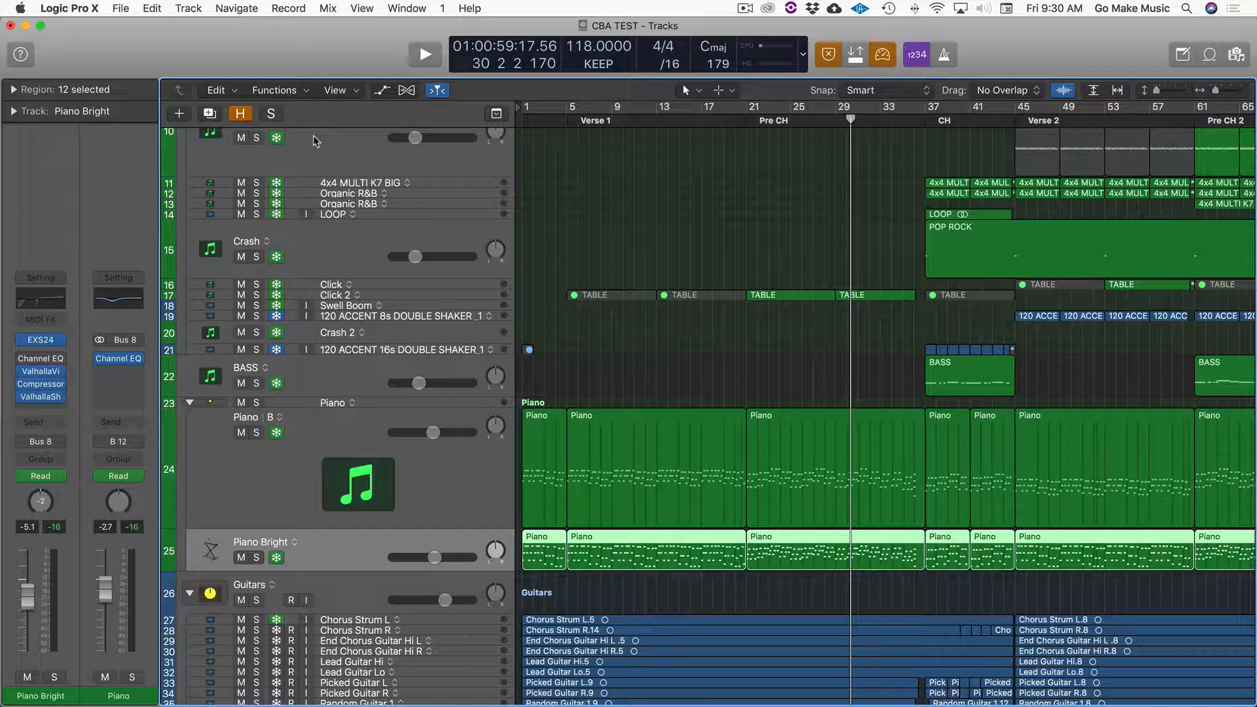
{"action": "mouse_move", "coordinate": [314, 139]}
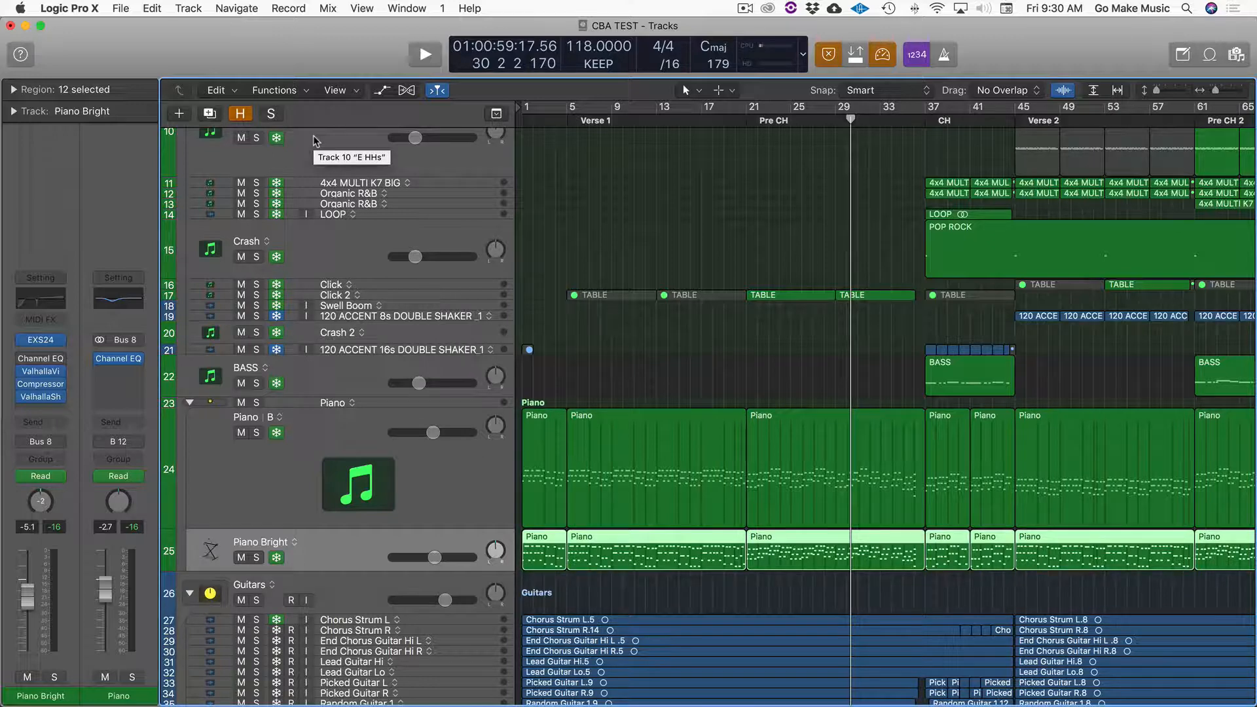
{"action": "mouse_move", "coordinate": [708, 293]}
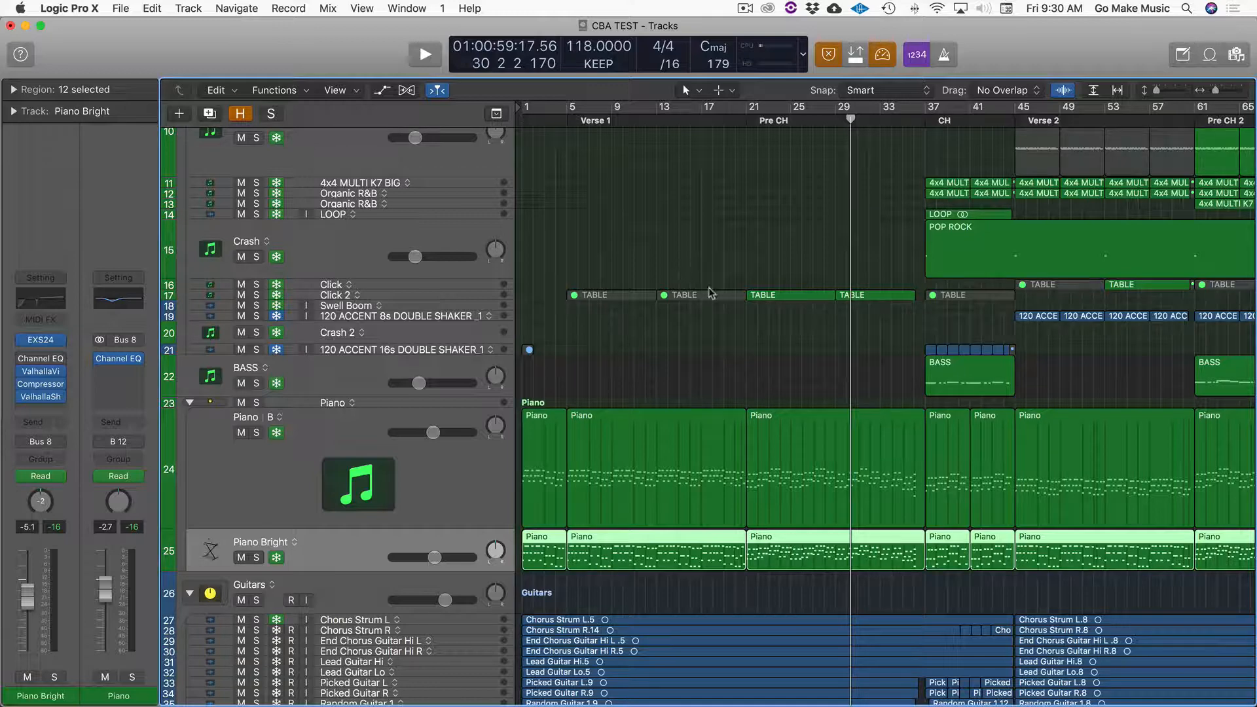
{"action": "mouse_move", "coordinate": [711, 337]}
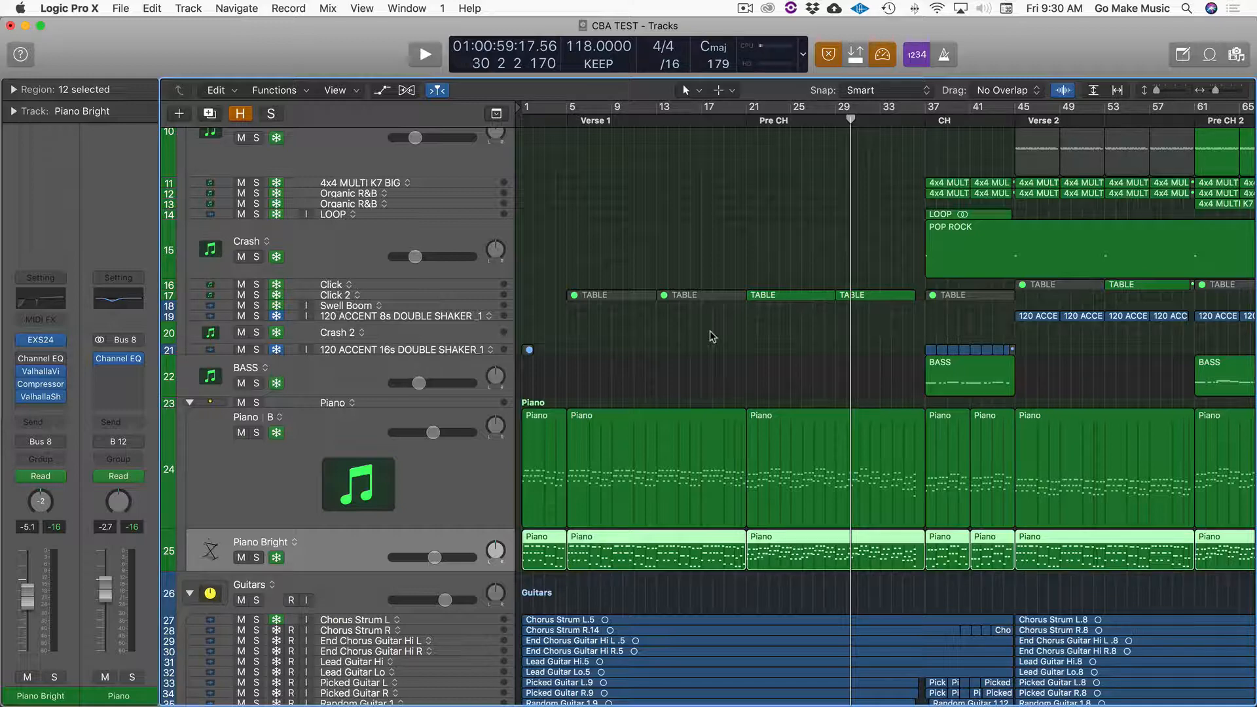
{"action": "mouse_move", "coordinate": [836, 97]}
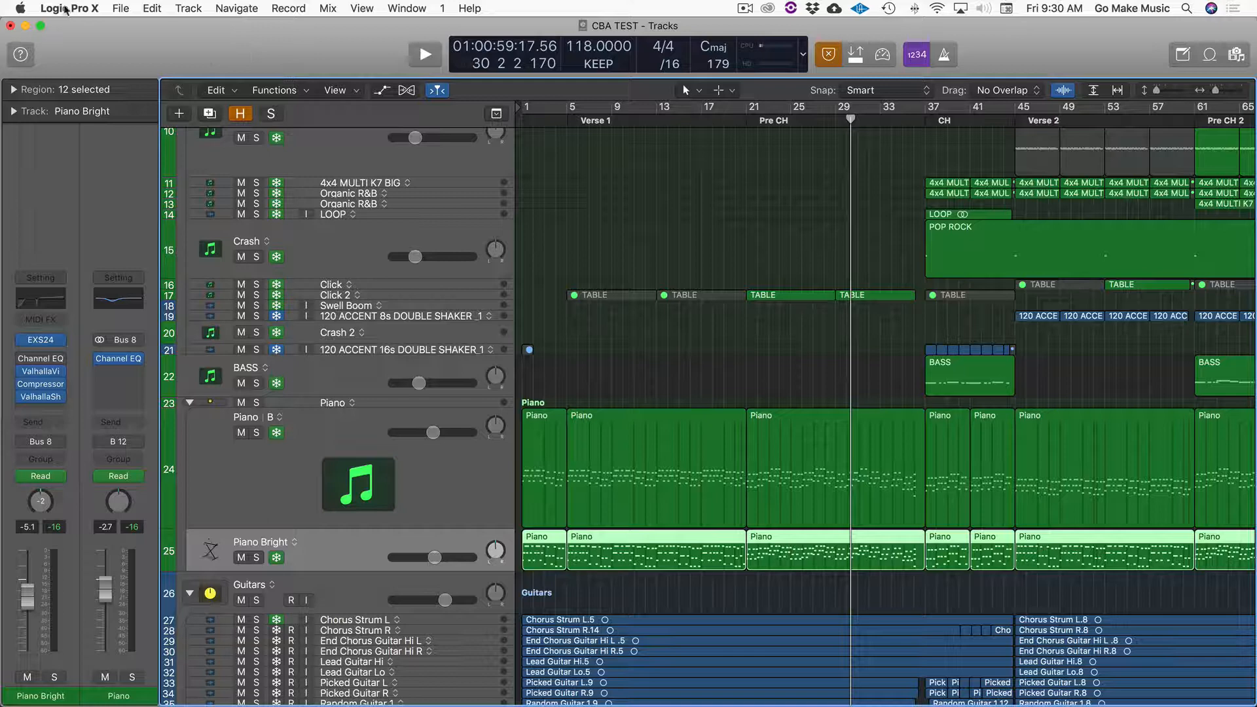
{"action": "left_click", "coordinate": [121, 8]}
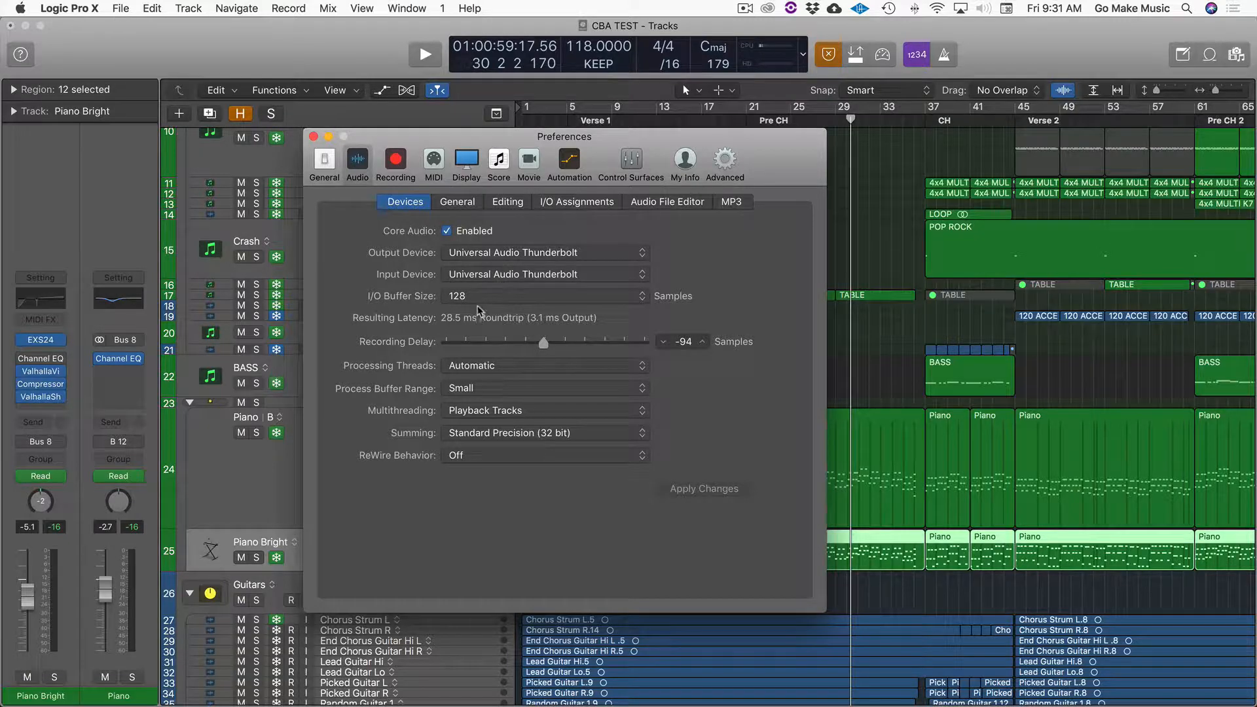
{"action": "left_click", "coordinate": [546, 296]}
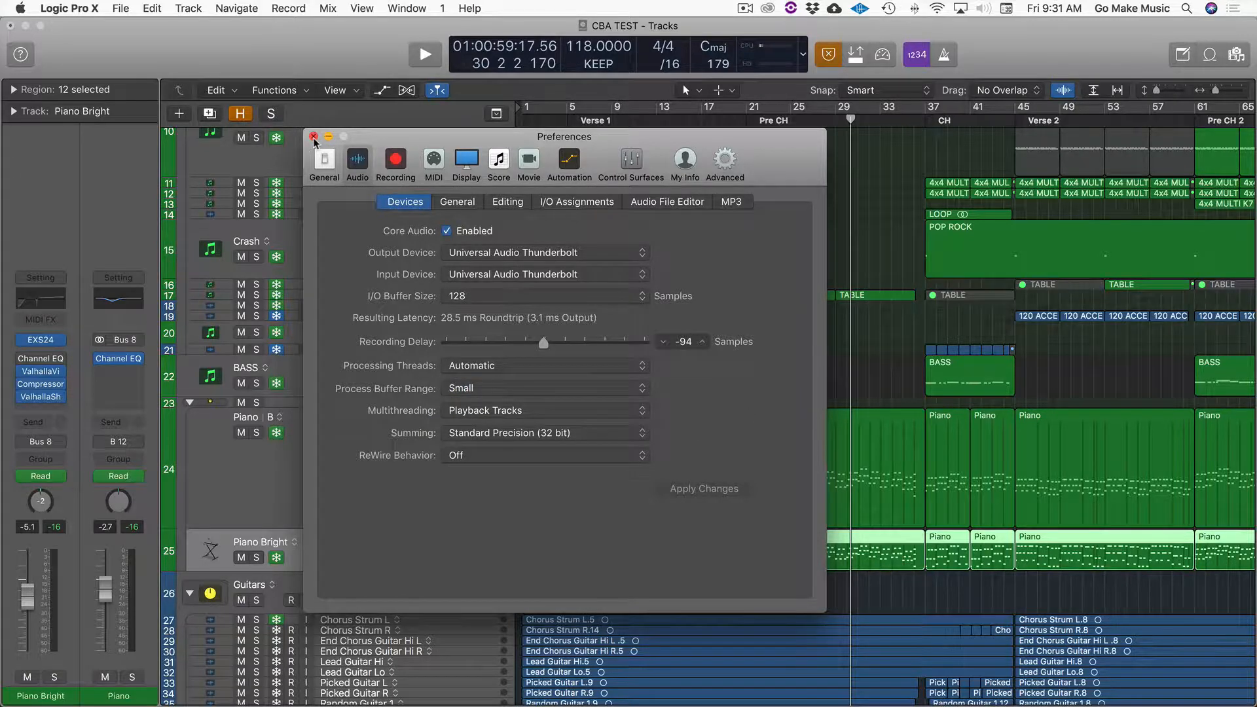
{"action": "left_click", "coordinate": [314, 136]}
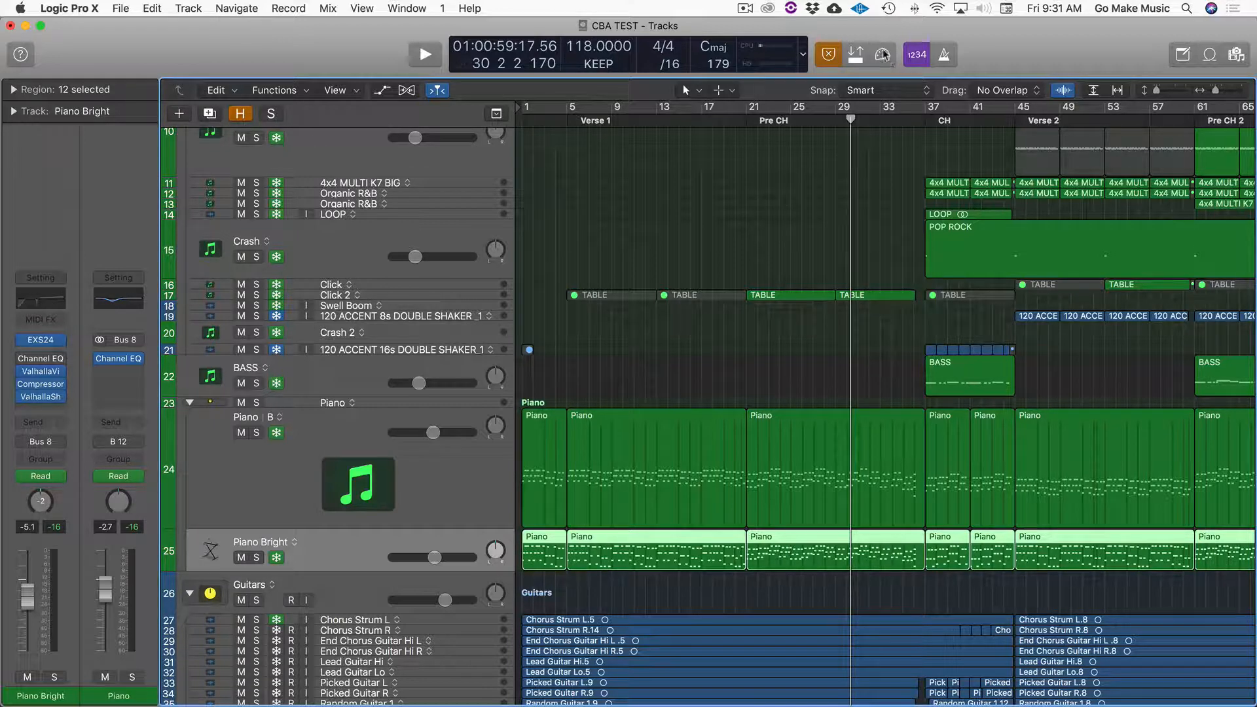
Step: Mark the VOX track's Bus 2 send Low Latency Safe and enable its input monitoring
{"action": "scroll", "scroll_direction": "down", "scroll_amount": 3}
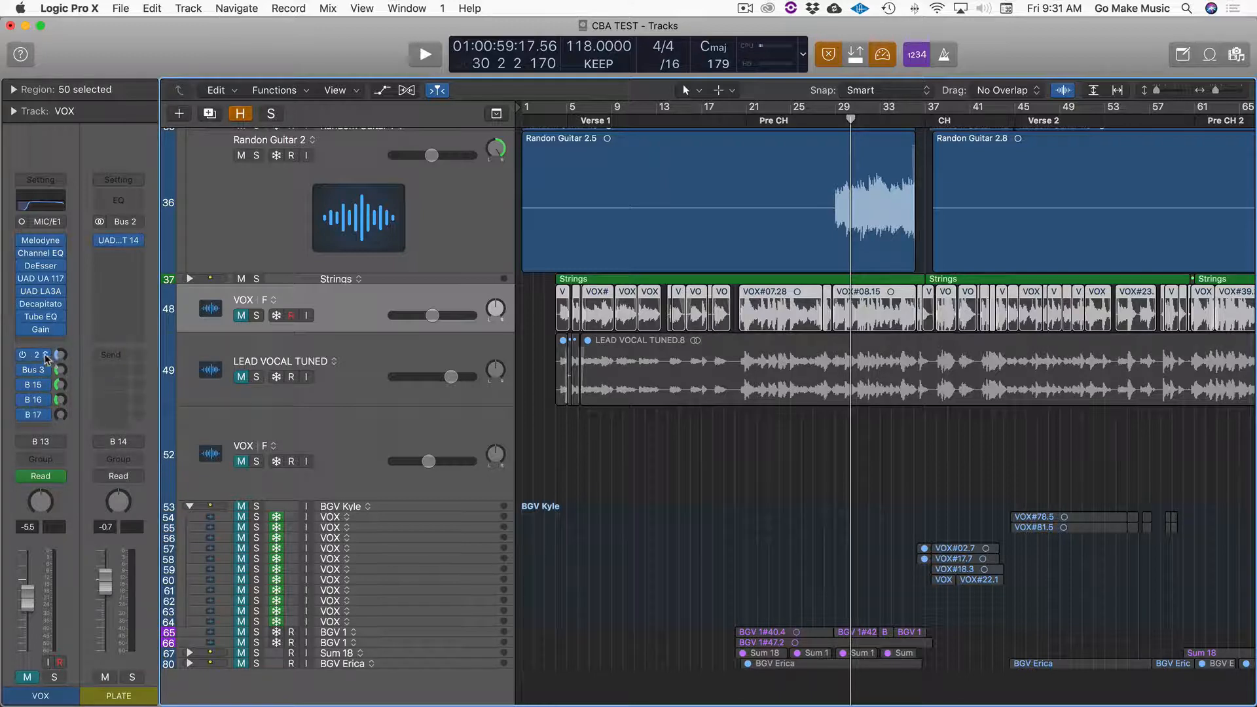
{"action": "left_click", "coordinate": [33, 354]}
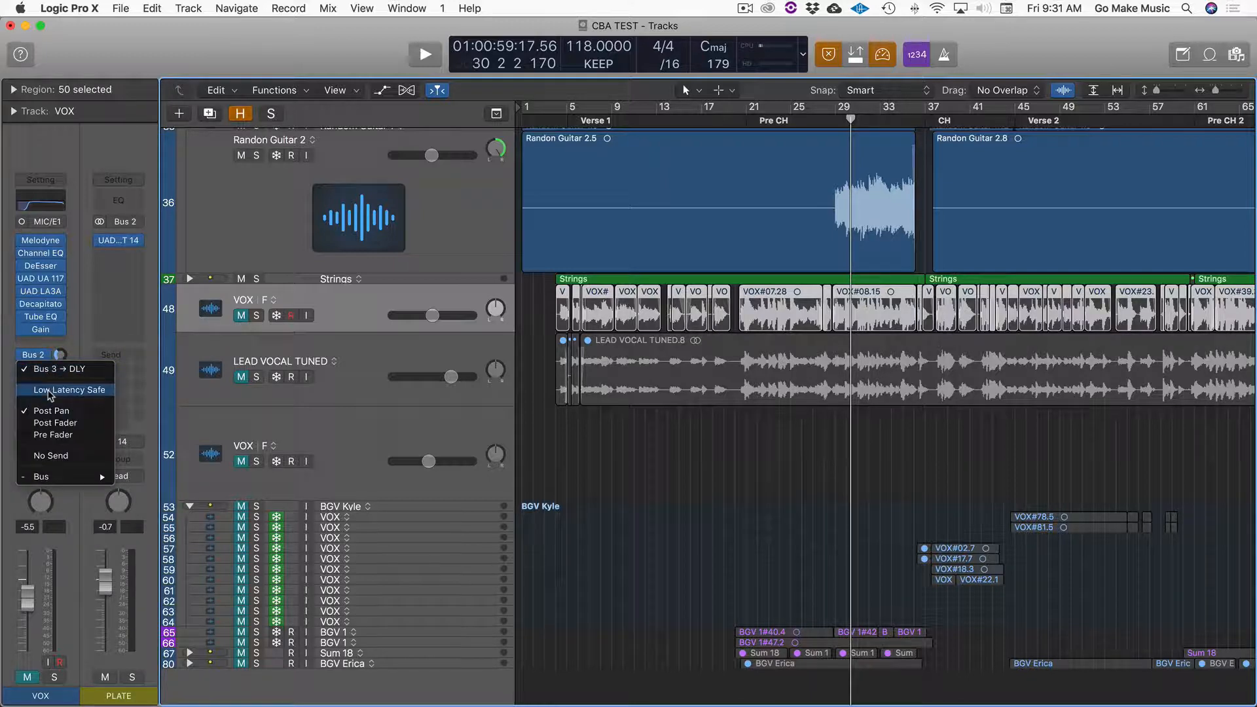
{"action": "left_click", "coordinate": [68, 390]}
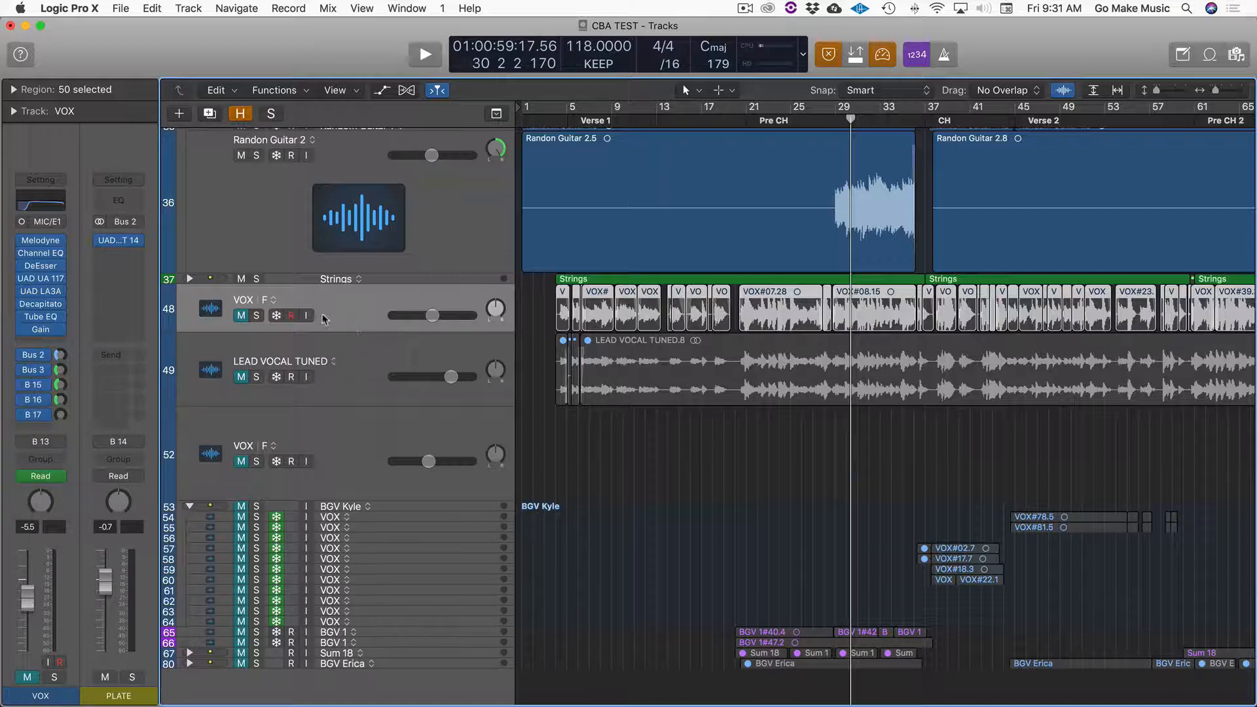
{"action": "left_click", "coordinate": [306, 315]}
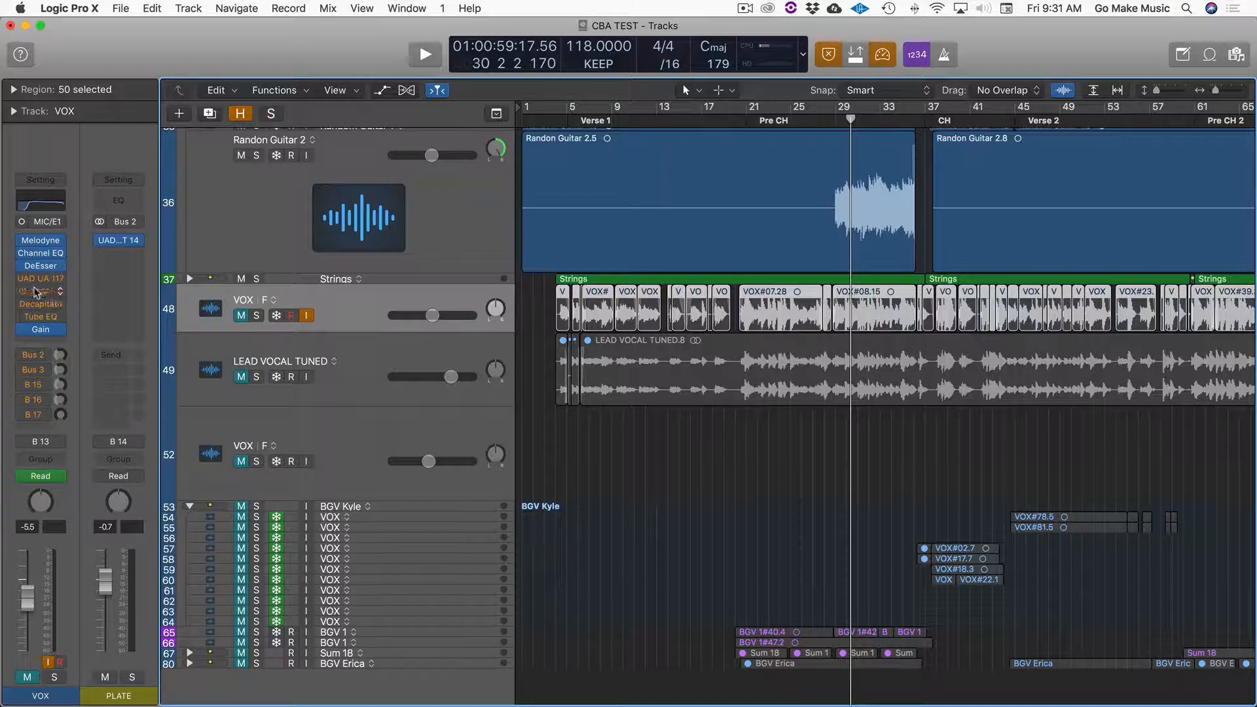
{"action": "mouse_move", "coordinate": [40, 290]}
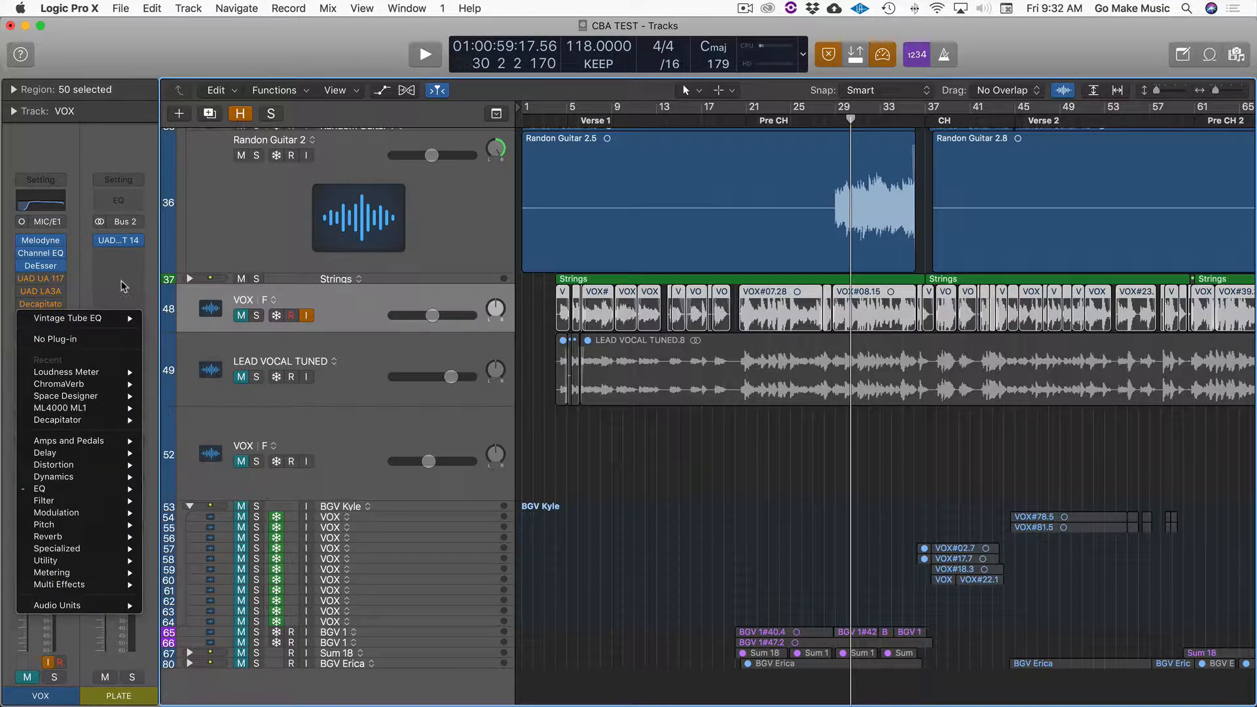
Step: Mark the VOX Bus 15 long-delay send Low Latency Safe and verify the Bus 2 plate send
{"action": "left_click", "coordinate": [70, 318]}
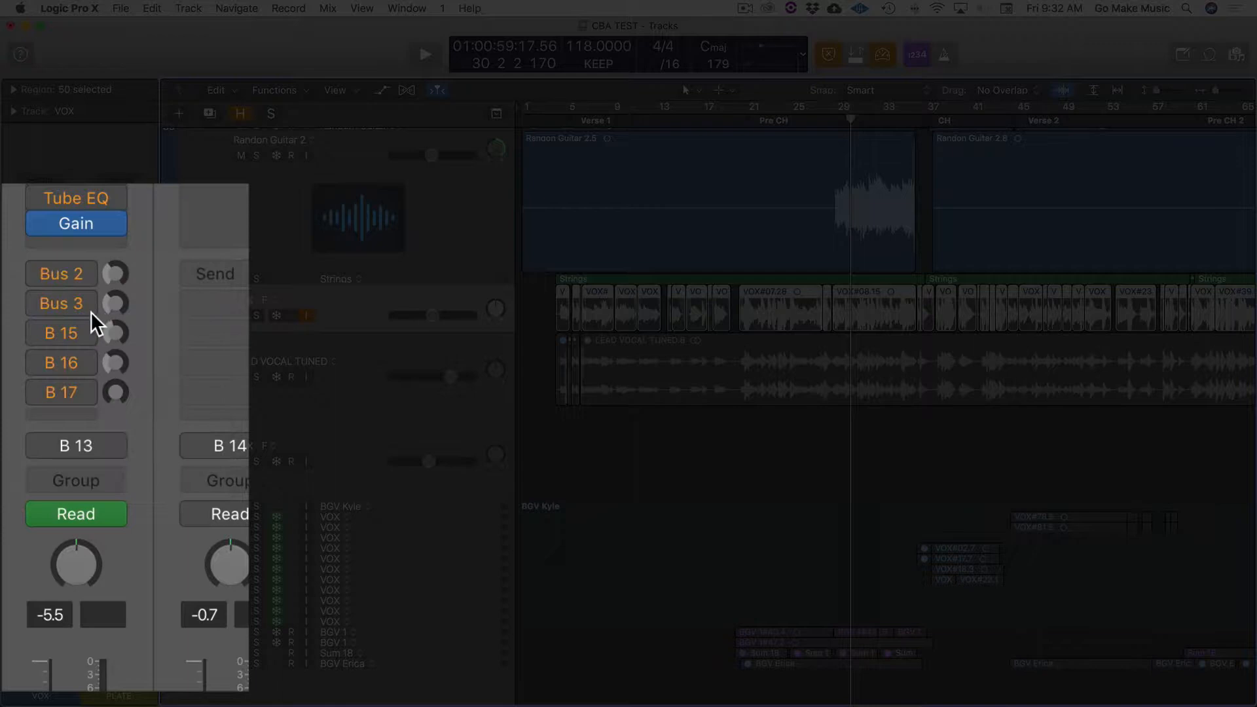
{"action": "left_click", "coordinate": [61, 274]}
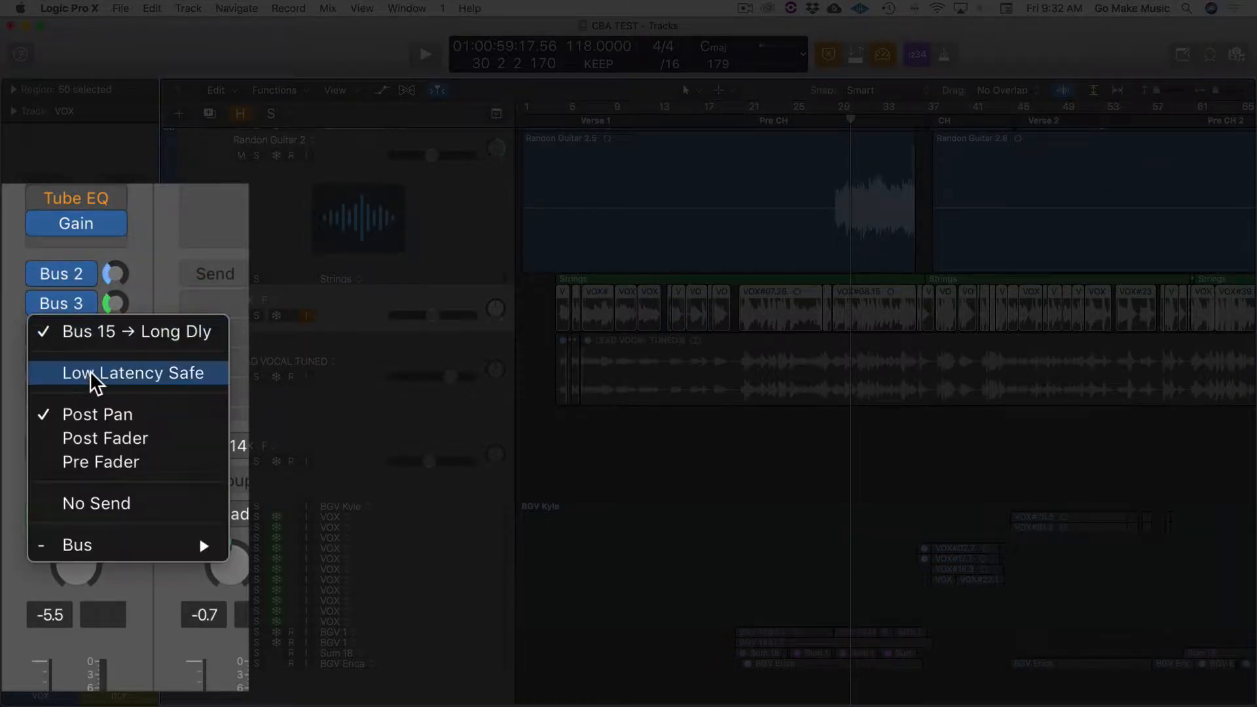
{"action": "left_click", "coordinate": [133, 373]}
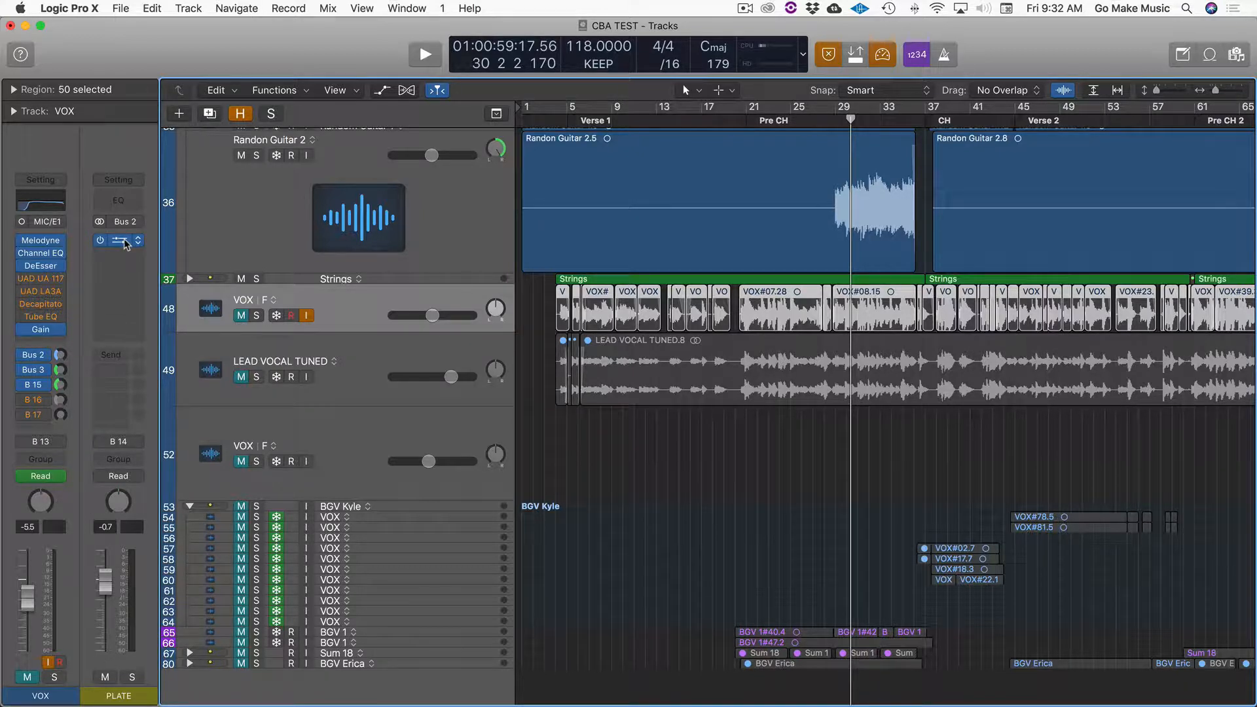
{"action": "left_click", "coordinate": [118, 242]}
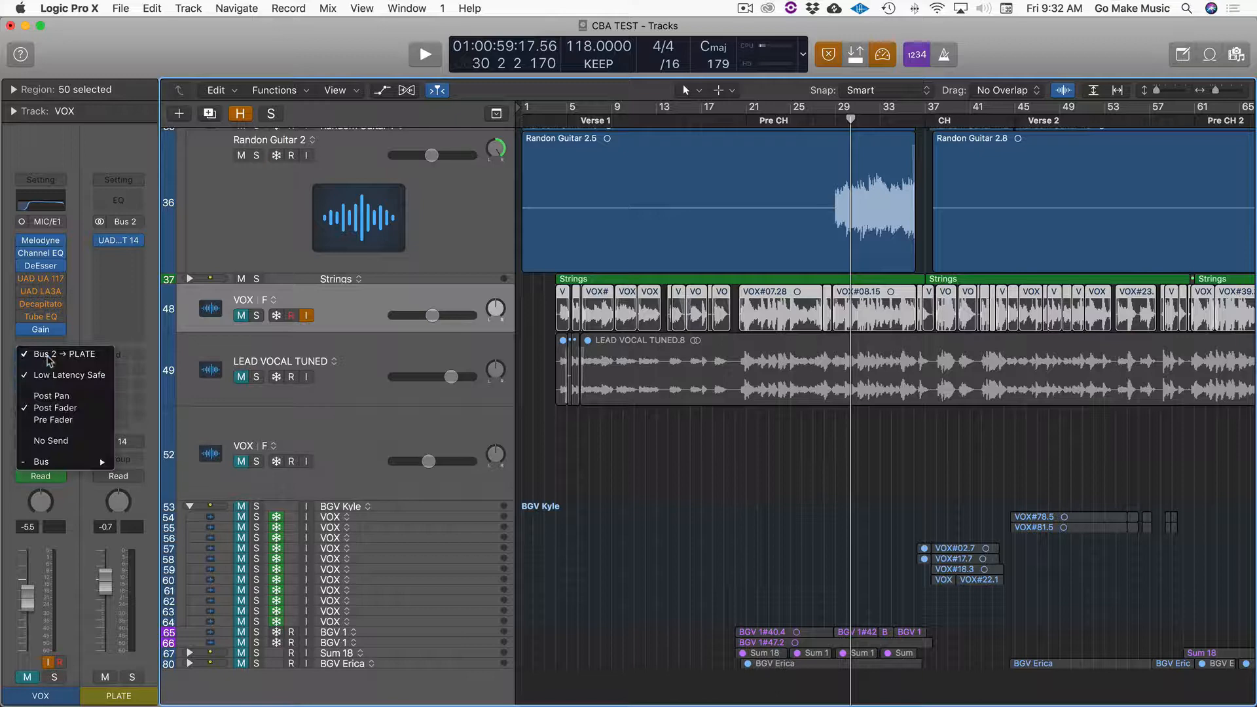
{"action": "mouse_move", "coordinate": [68, 375]}
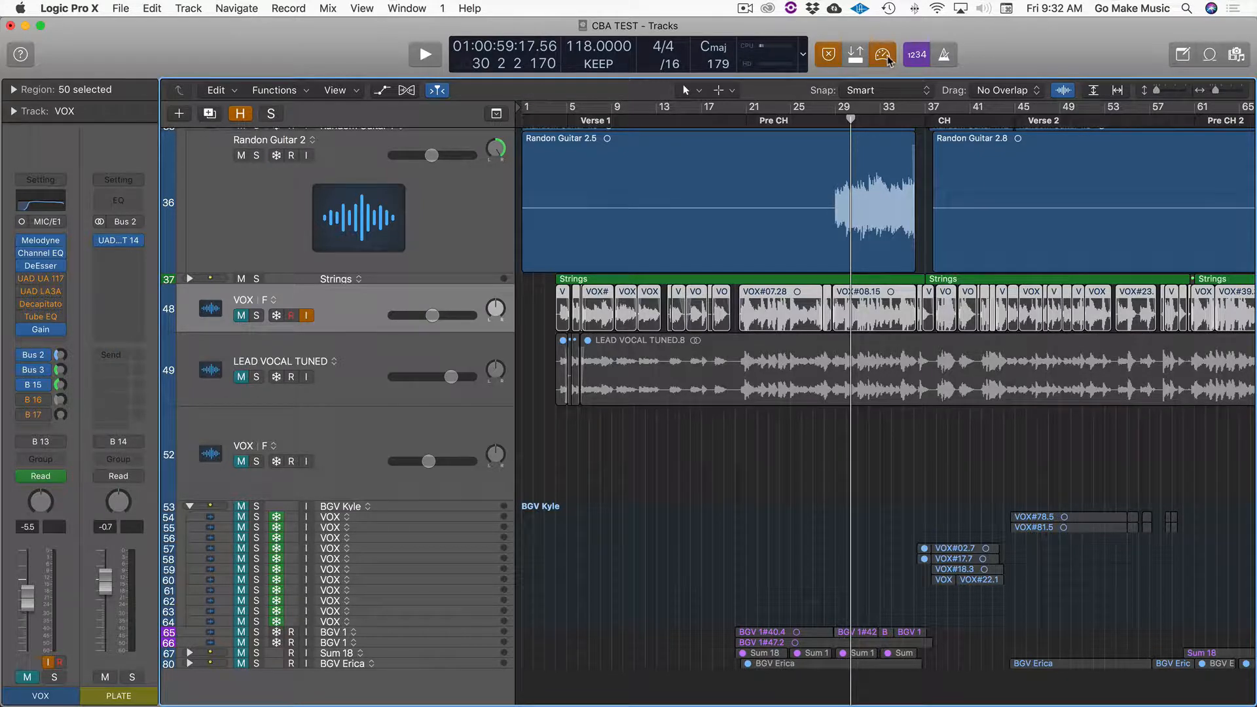
{"action": "mouse_move", "coordinate": [882, 54]}
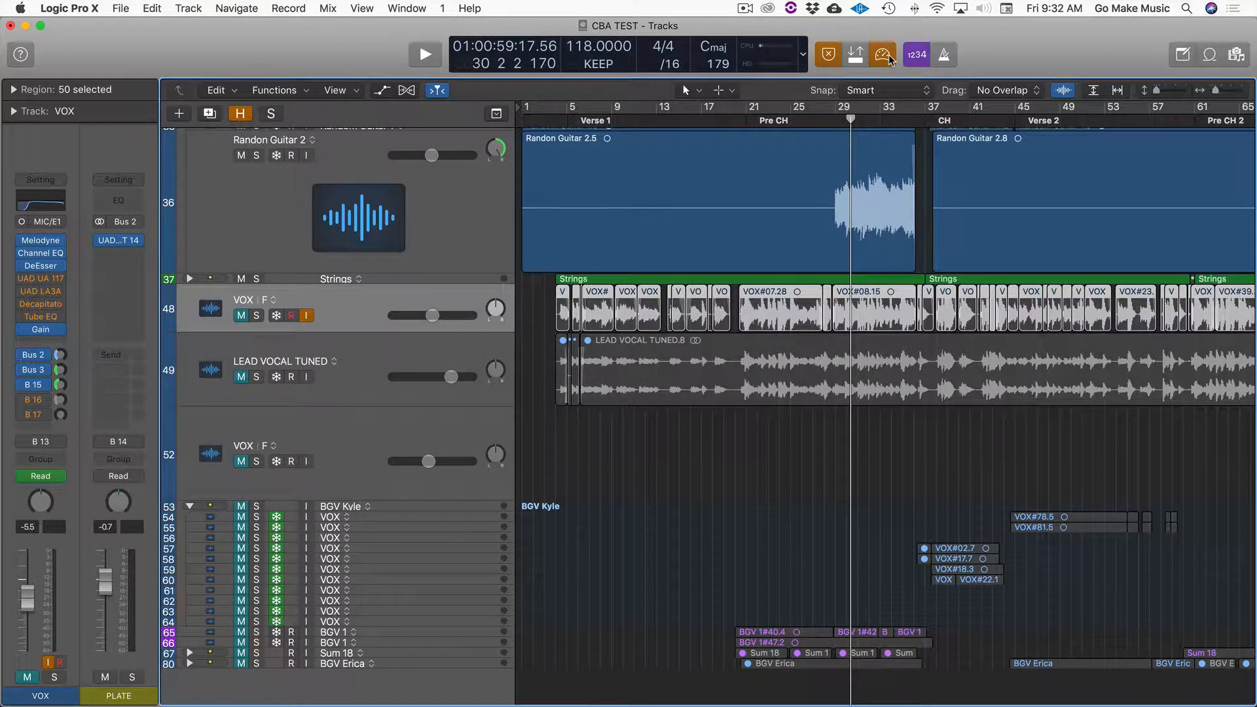
Step: Turn Low Latency Mode off and close the PLATE EMT 140 plug-in window
{"action": "left_click", "coordinate": [882, 54]}
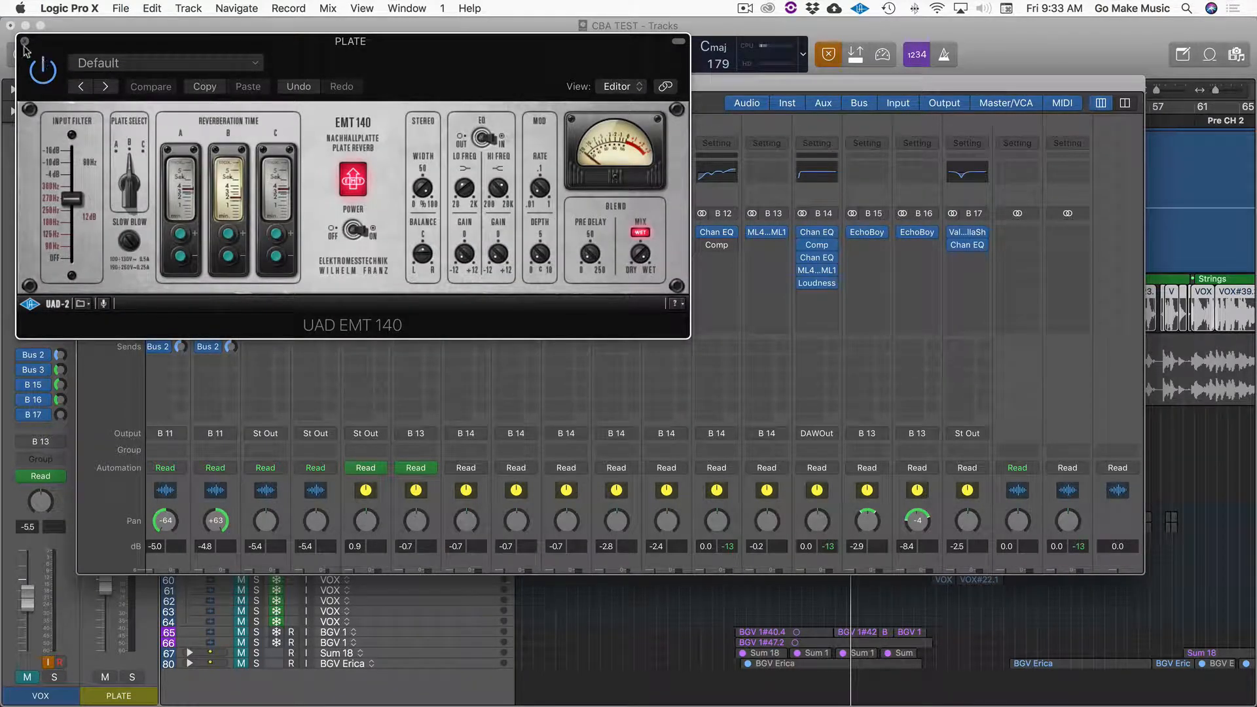
{"action": "left_click", "coordinate": [24, 44]}
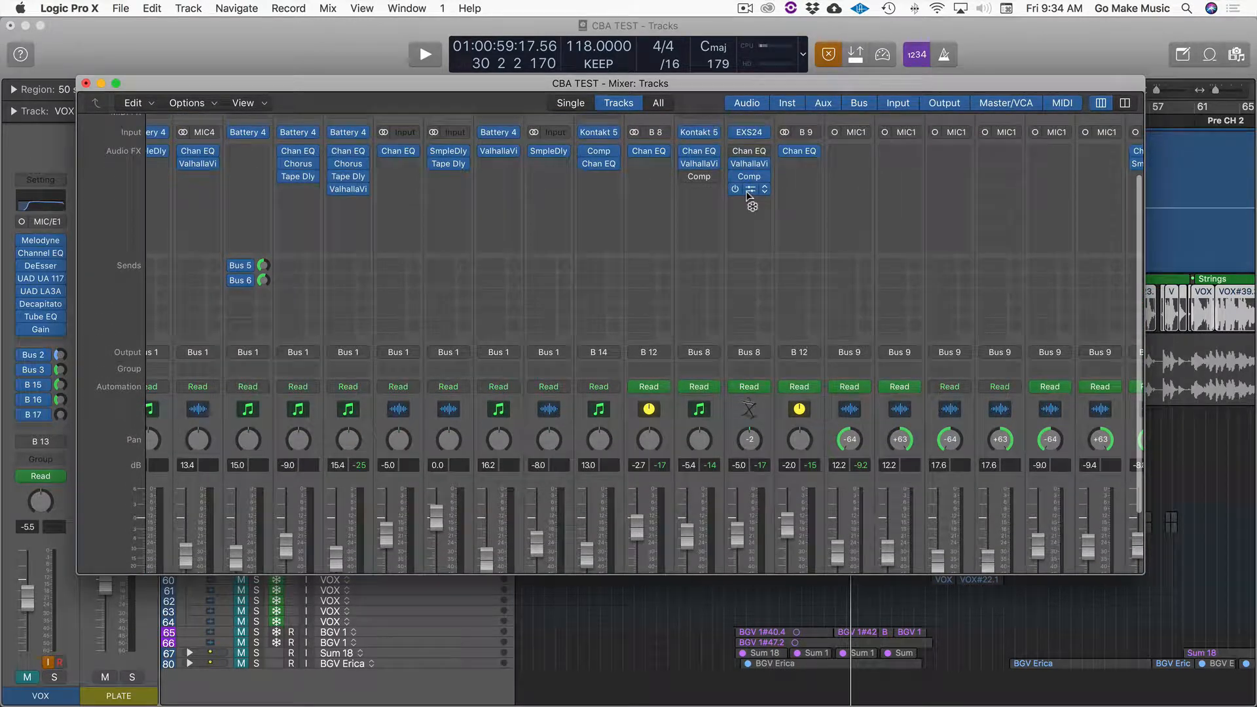
{"action": "mouse_move", "coordinate": [749, 192]}
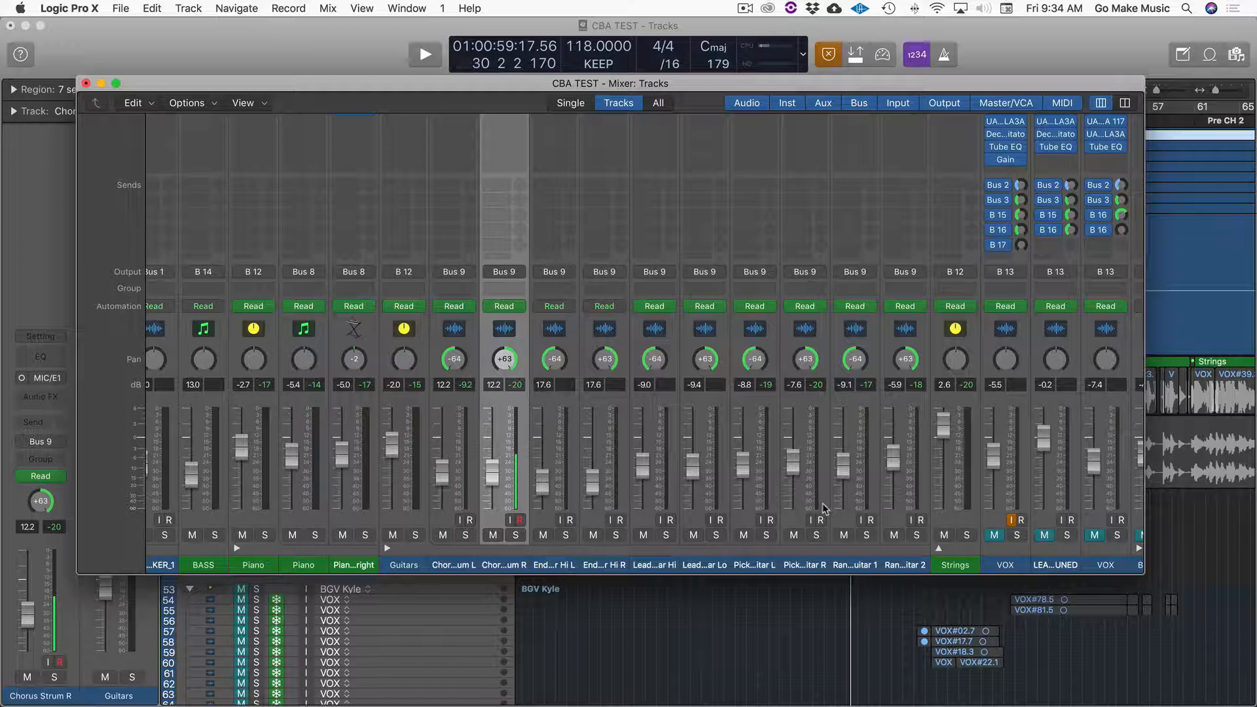
{"action": "mouse_move", "coordinate": [906, 501]}
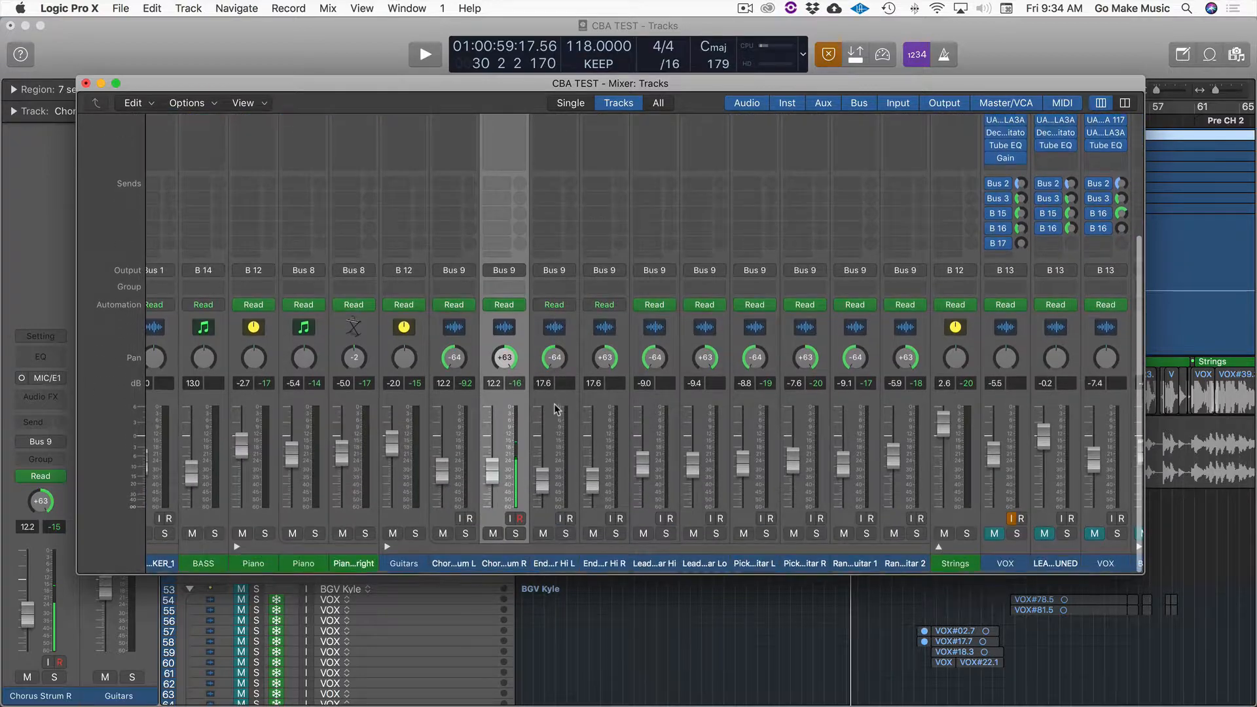
Step: Open the Channel EQ slot on the Guitars channel strip in the Mixer
{"action": "left_click", "coordinate": [504, 270]}
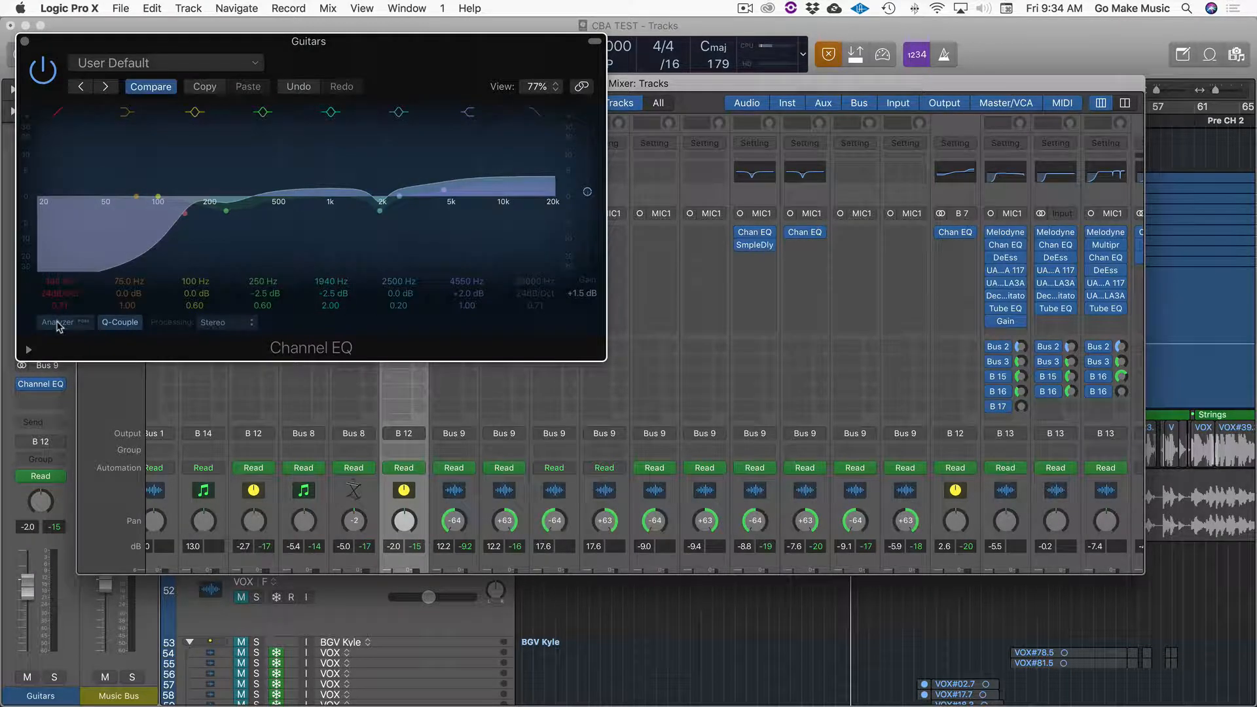
Step: Disable the frequency analyzer in the Guitars Channel EQ
{"action": "left_click", "coordinate": [56, 321]}
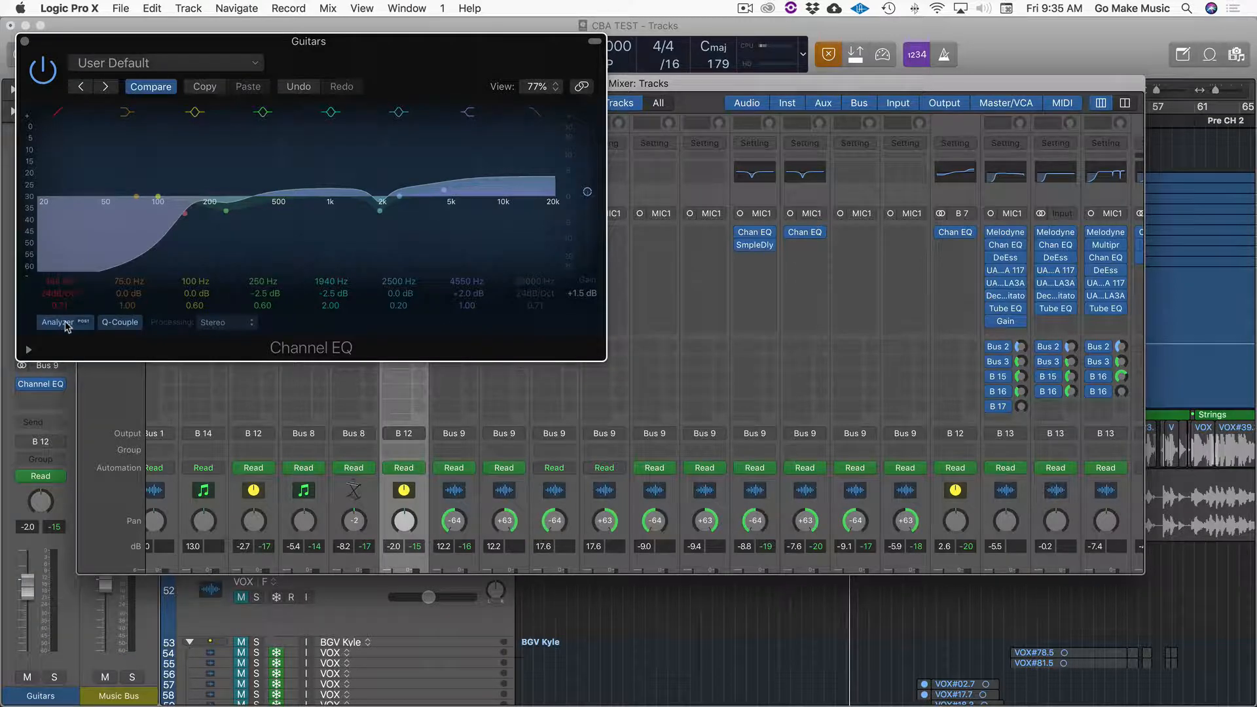
{"action": "left_click", "coordinate": [56, 321]}
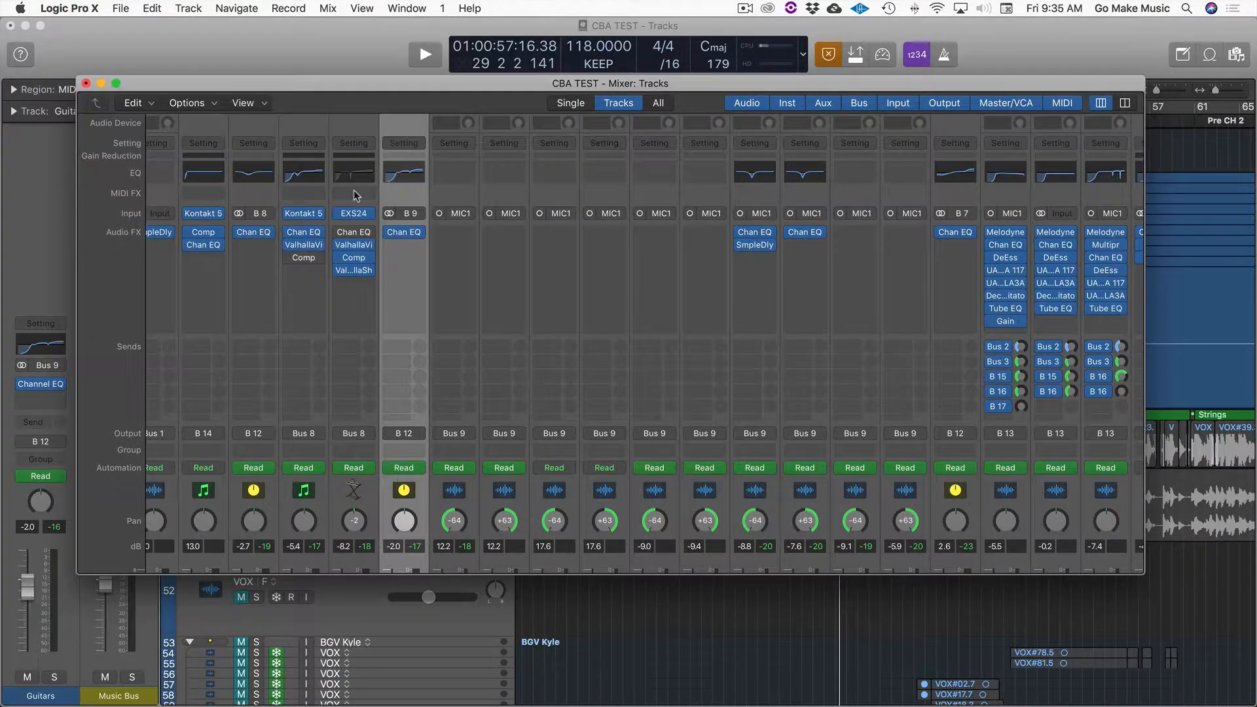
{"action": "mouse_move", "coordinate": [405, 233]}
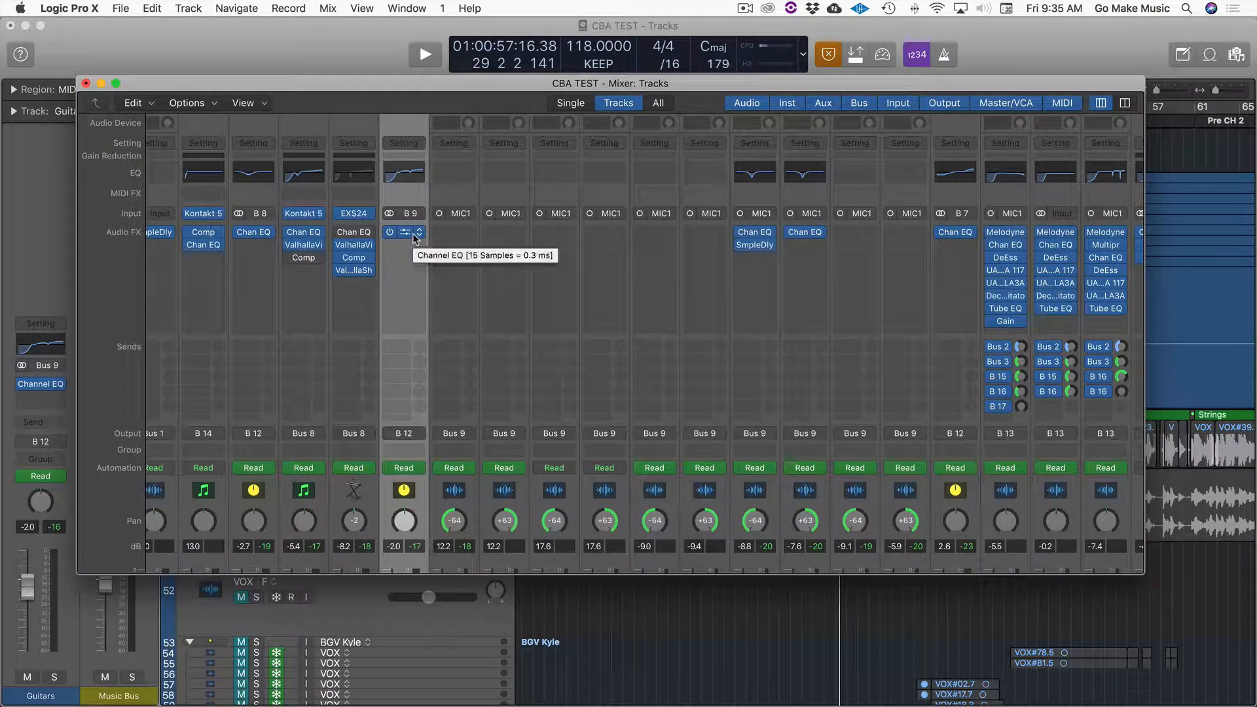